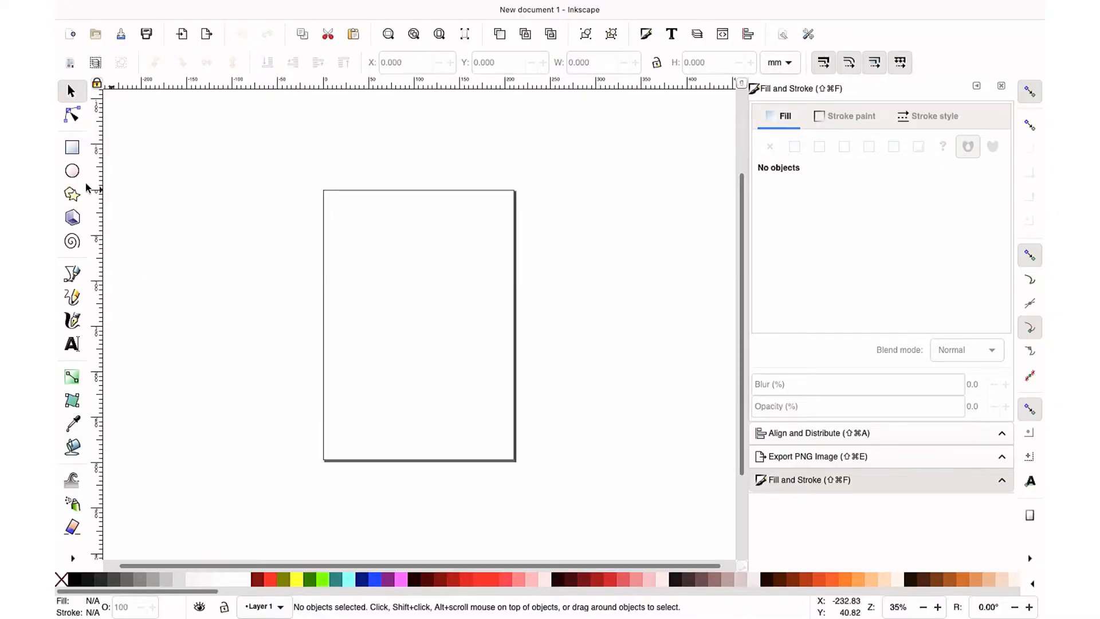
Step: Draw a tall brown oval in the upper left of the page with the Ellipse tool
{"action": "left_click", "coordinate": [70, 172]}
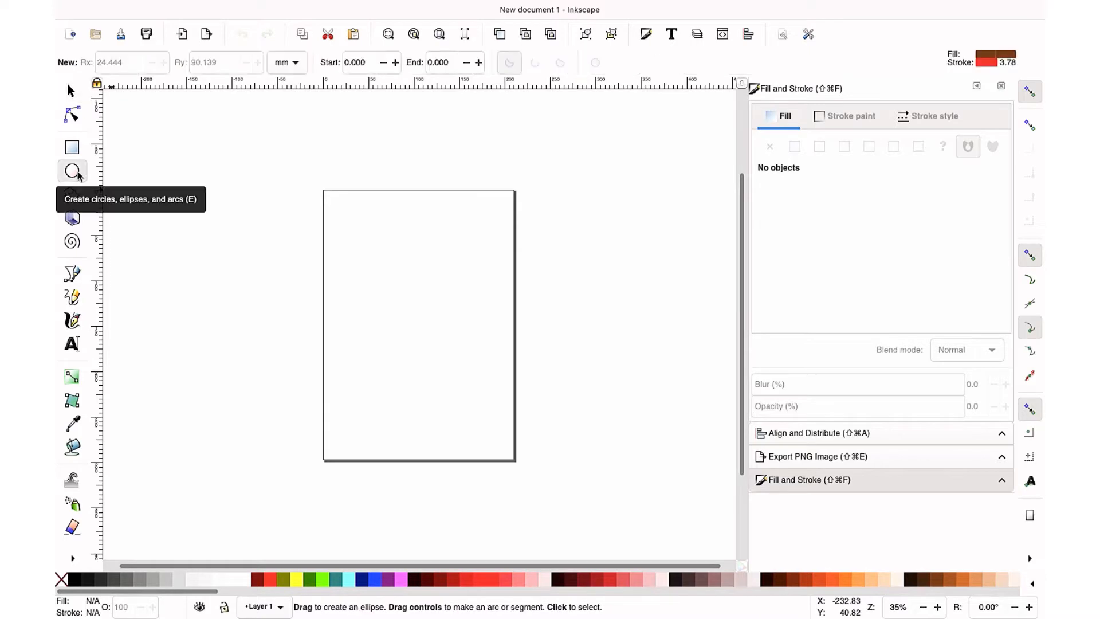
{"action": "left_click_drag", "start_coordinate": [325, 237], "coordinate": [339, 247]}
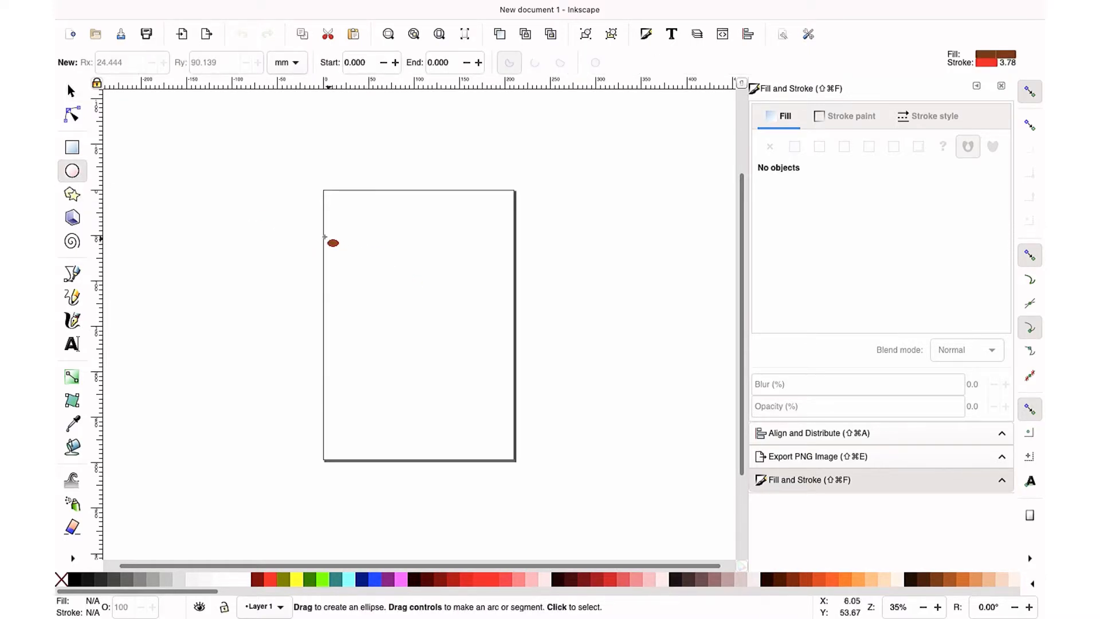
{"action": "left_click_drag", "start_coordinate": [340, 249], "coordinate": [393, 327]}
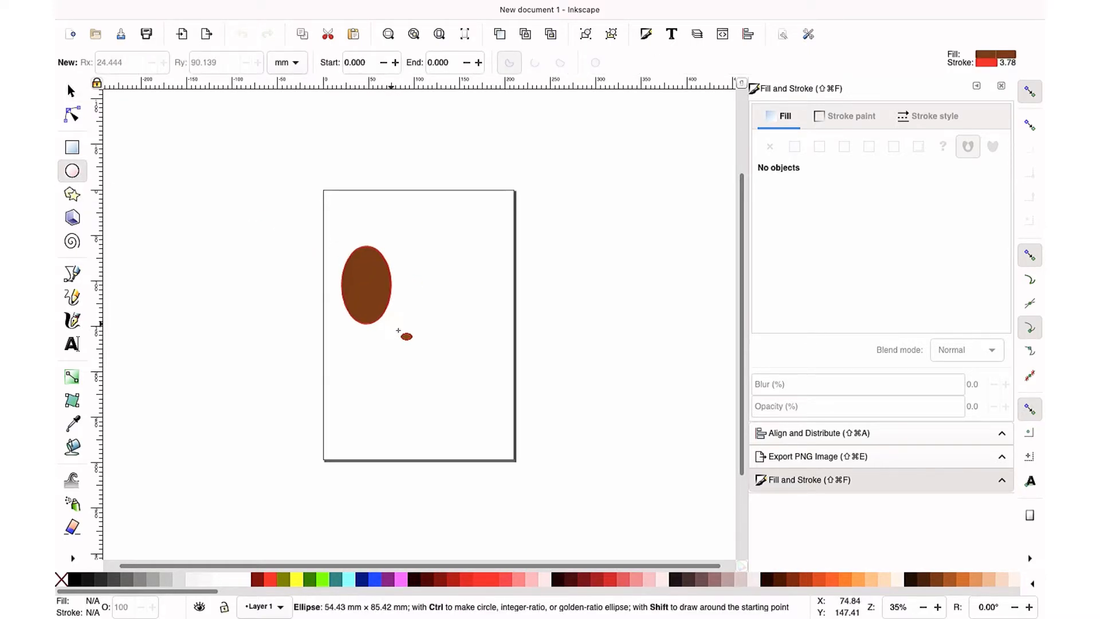
{"action": "left_click_drag", "start_coordinate": [398, 330], "coordinate": [409, 357]}
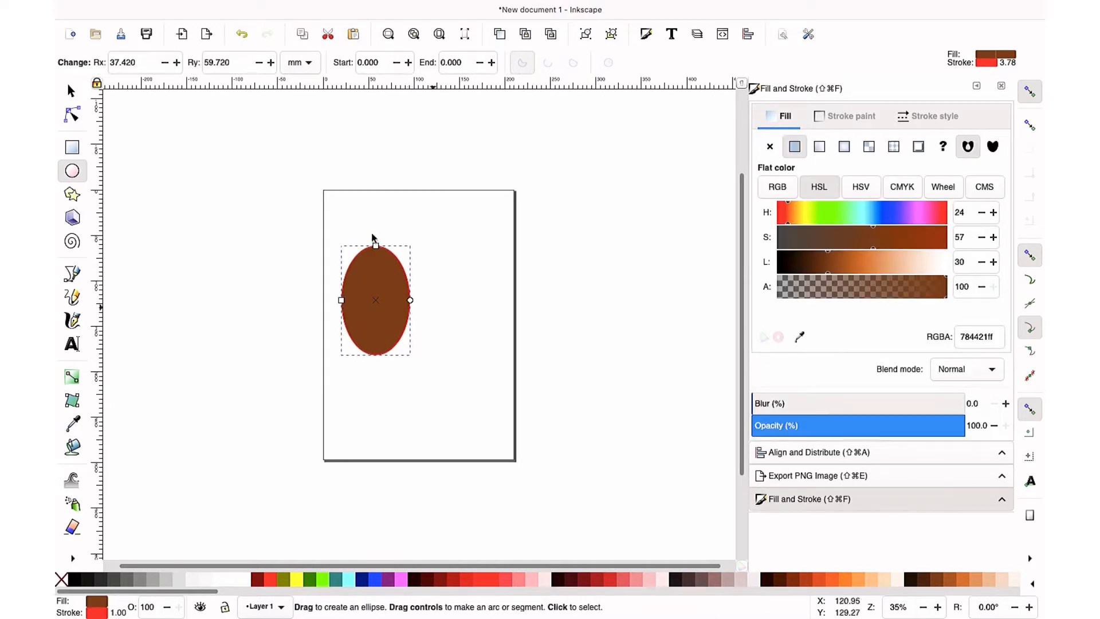
{"action": "mouse_move", "coordinate": [825, 120]}
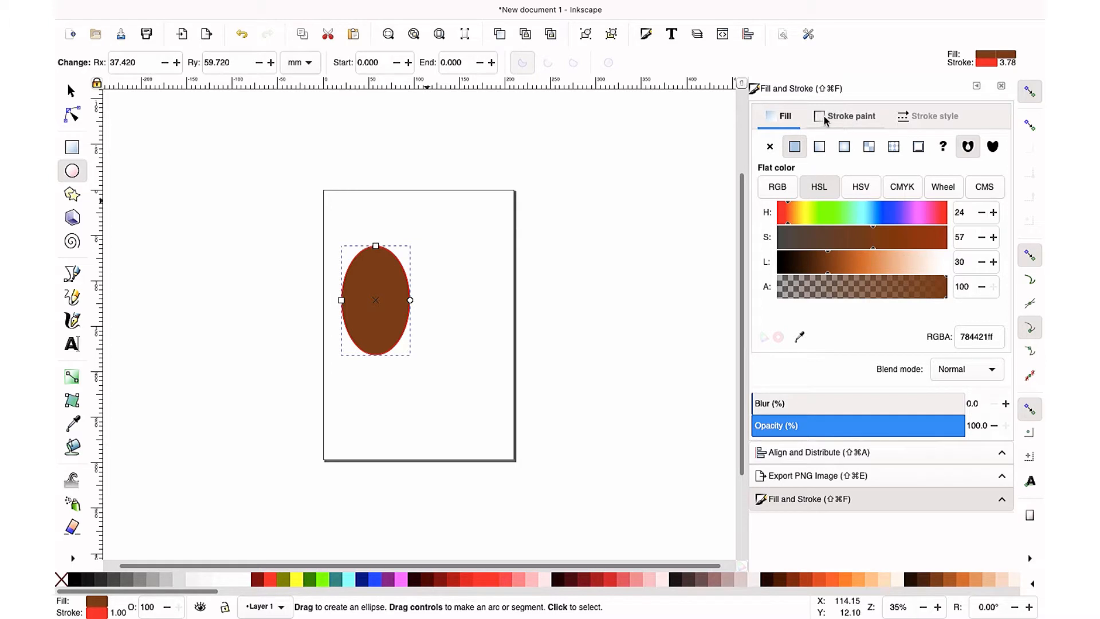
Step: Set the oval's stroke paint to No paint so its red outline disappears
{"action": "left_click", "coordinate": [851, 116]}
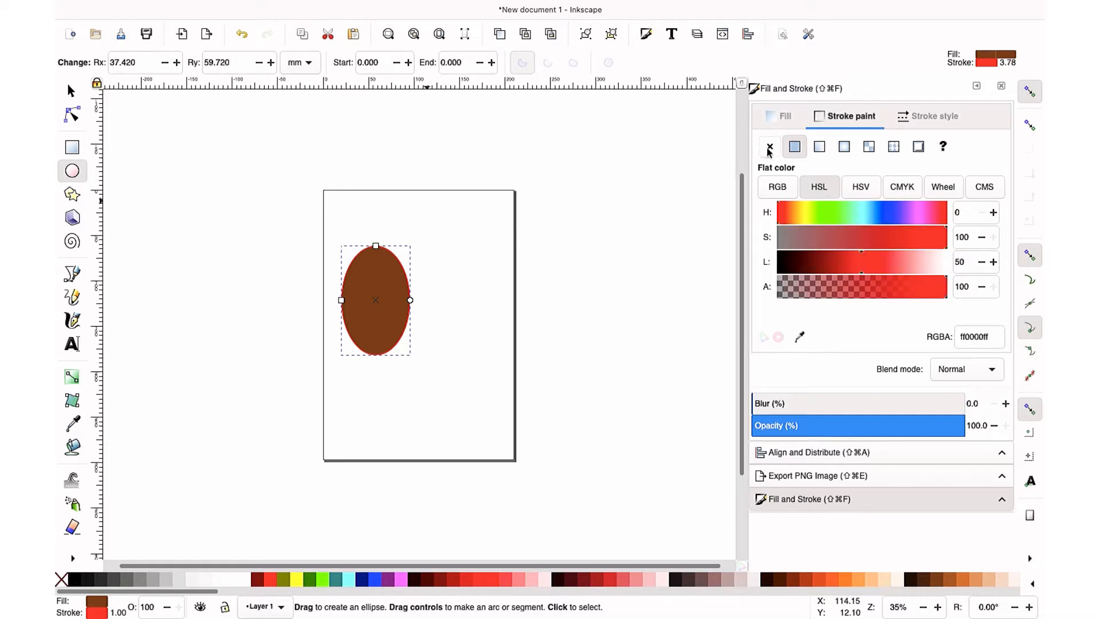
{"action": "left_click", "coordinate": [770, 147]}
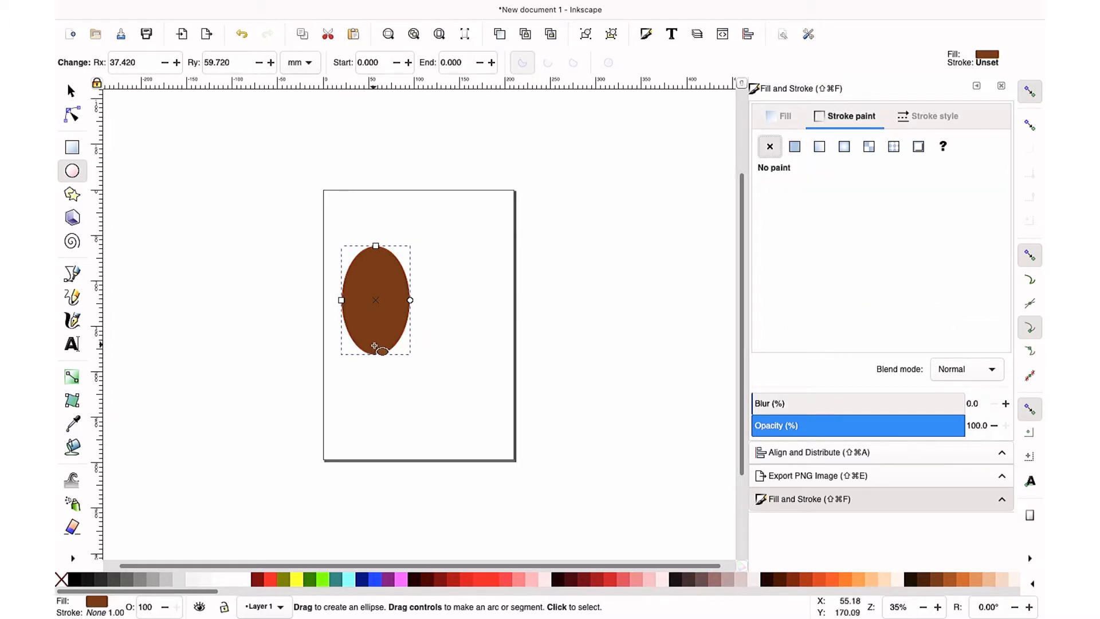
{"action": "left_click", "coordinate": [68, 89]}
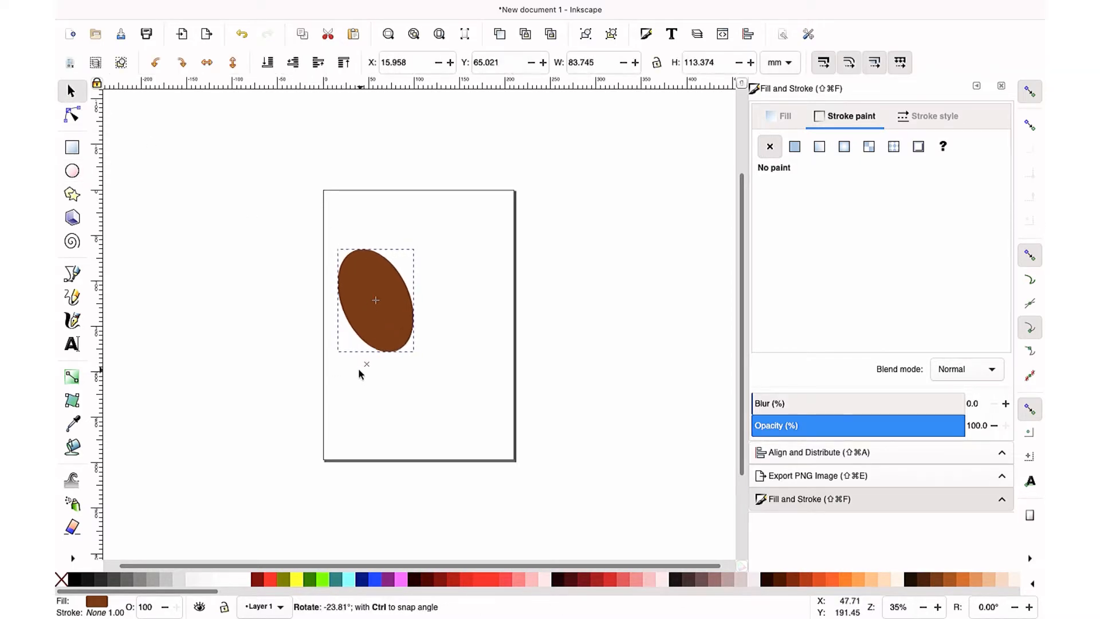
Step: Tilt the oval, duplicate and flip it, and overlap the copy to form a rough heart
{"action": "left_click", "coordinate": [376, 300]}
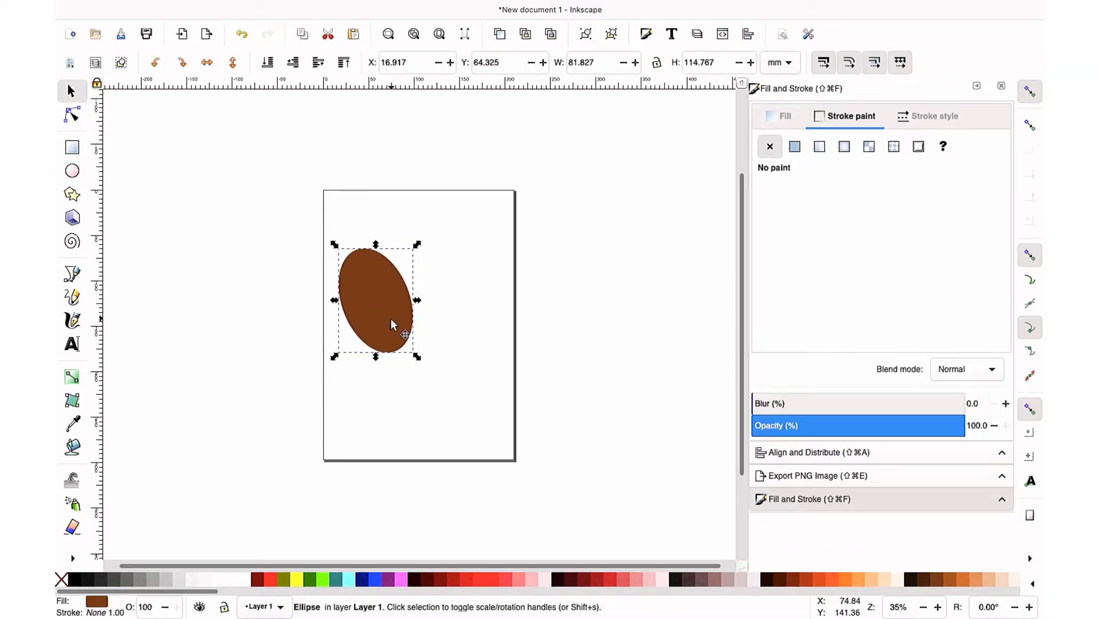
{"action": "right_click", "coordinate": [388, 330]}
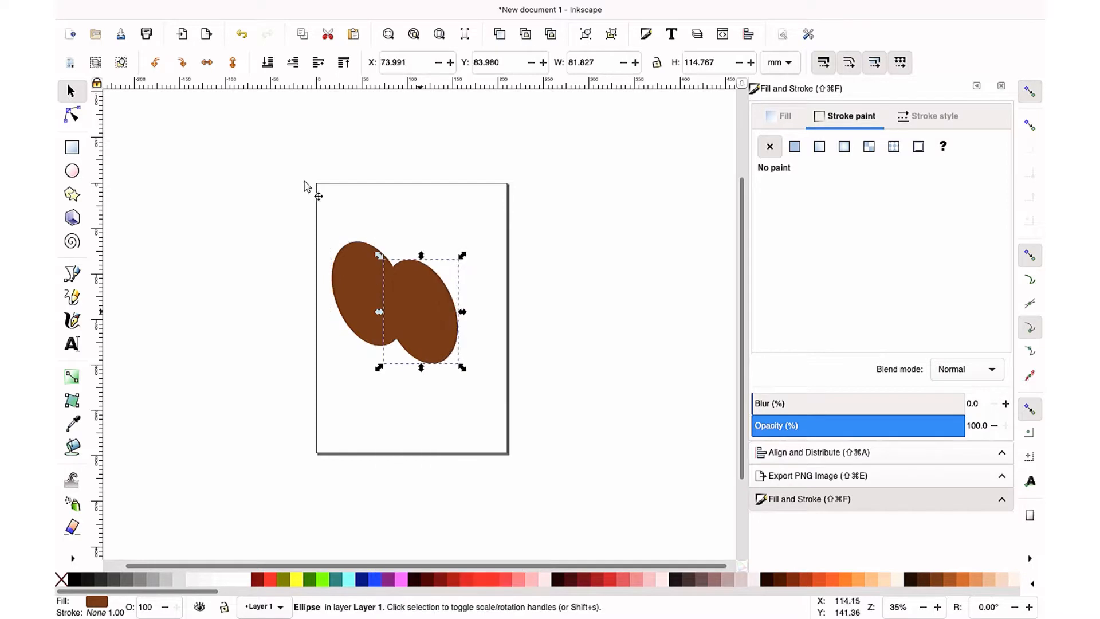
{"action": "left_click_drag", "start_coordinate": [419, 312], "coordinate": [400, 302]}
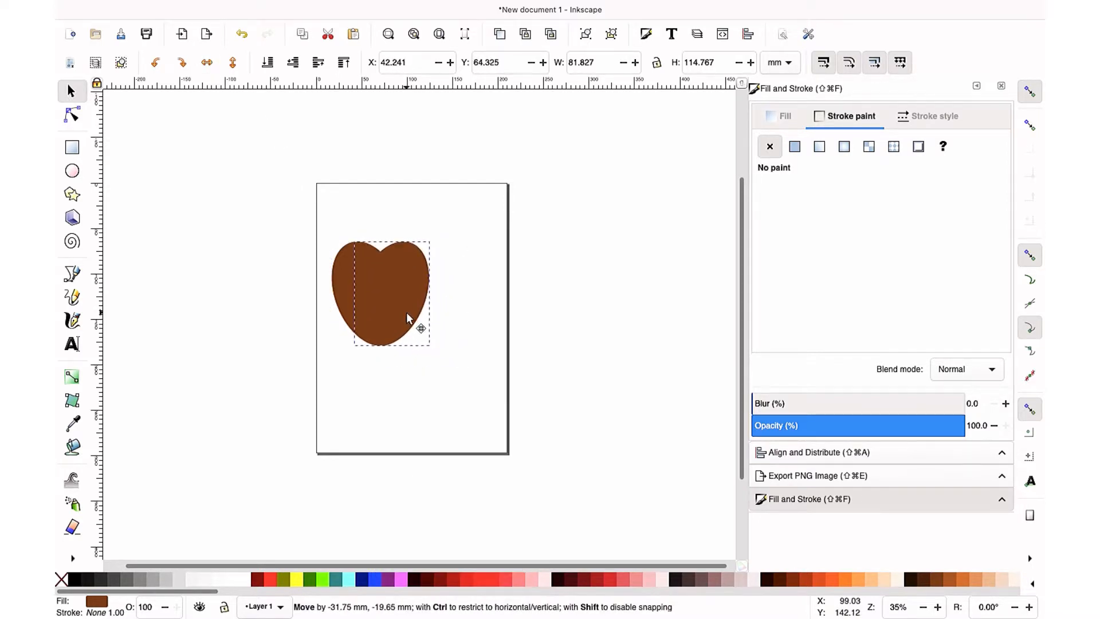
{"action": "left_click", "coordinate": [409, 316]}
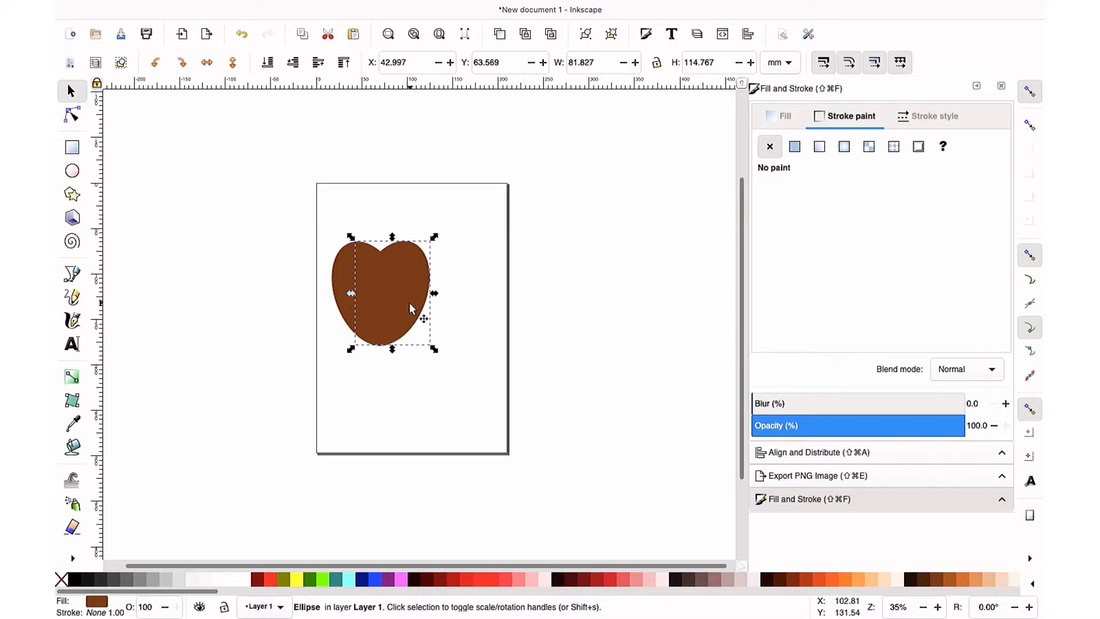
{"action": "left_click_drag", "start_coordinate": [410, 295], "coordinate": [417, 316]}
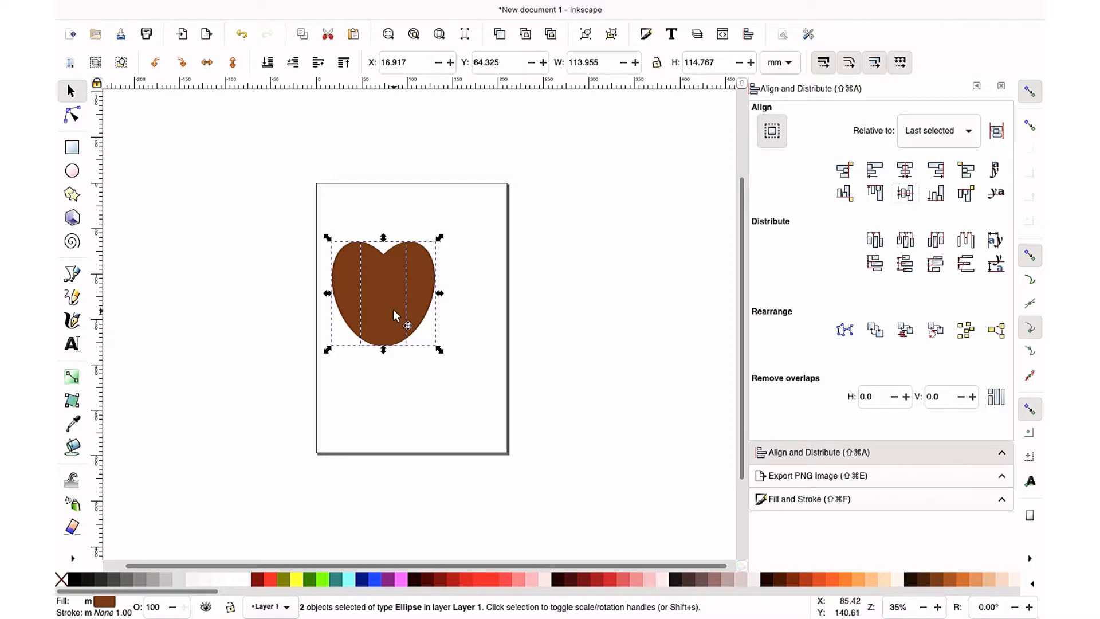
Step: Union the two selected ovals into a single heart-shaped path
{"action": "left_click", "coordinate": [330, 9]}
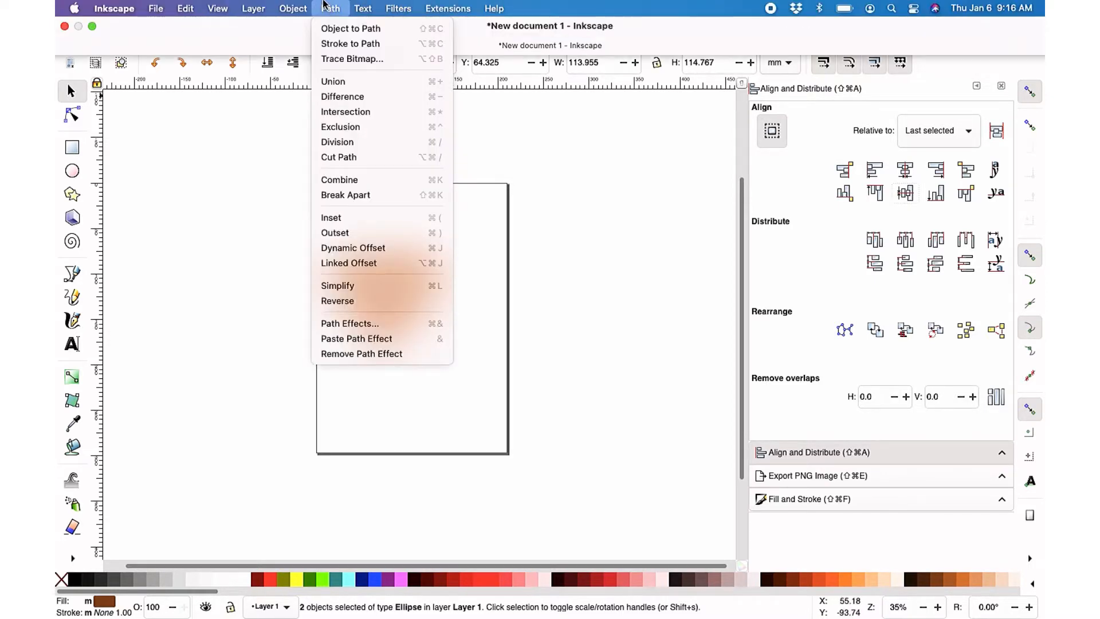
{"action": "left_click", "coordinate": [292, 9]}
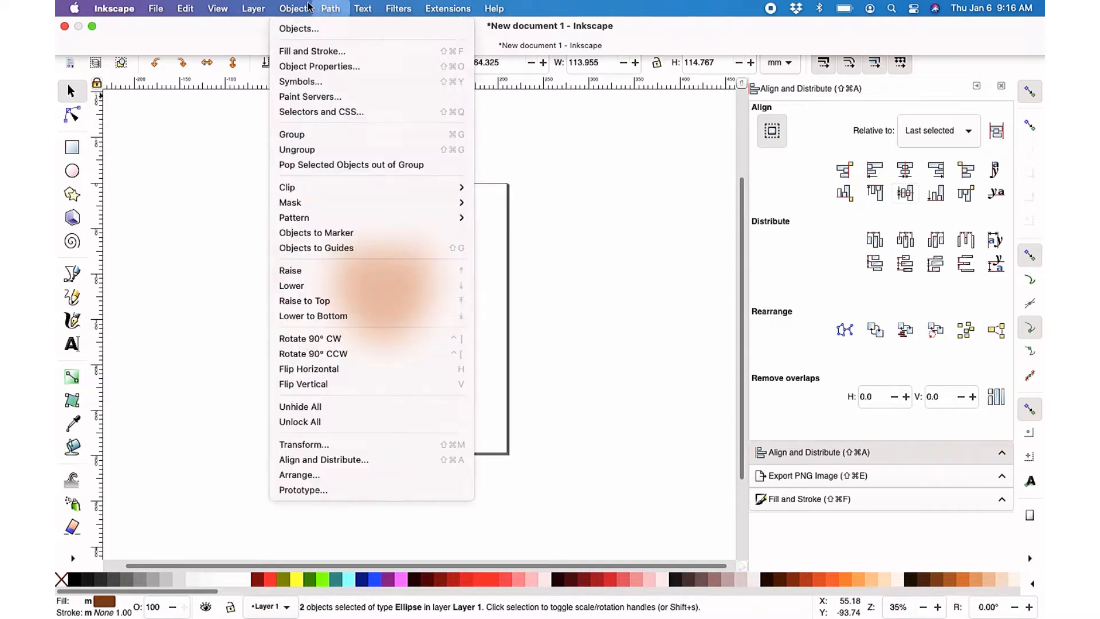
{"action": "left_click", "coordinate": [330, 9]}
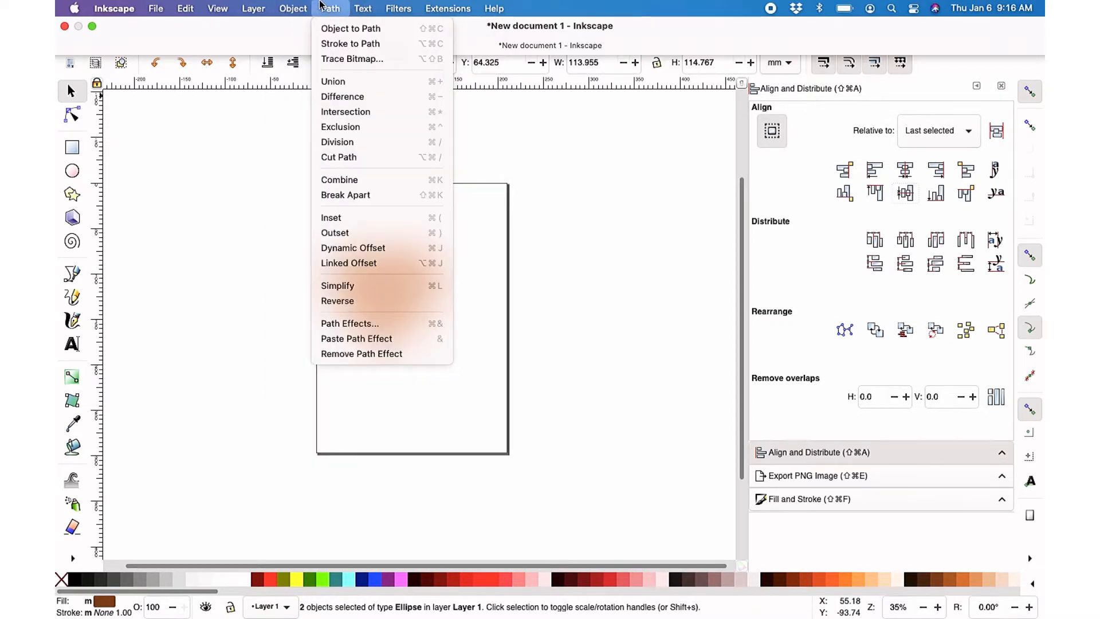
{"action": "mouse_move", "coordinate": [341, 83]}
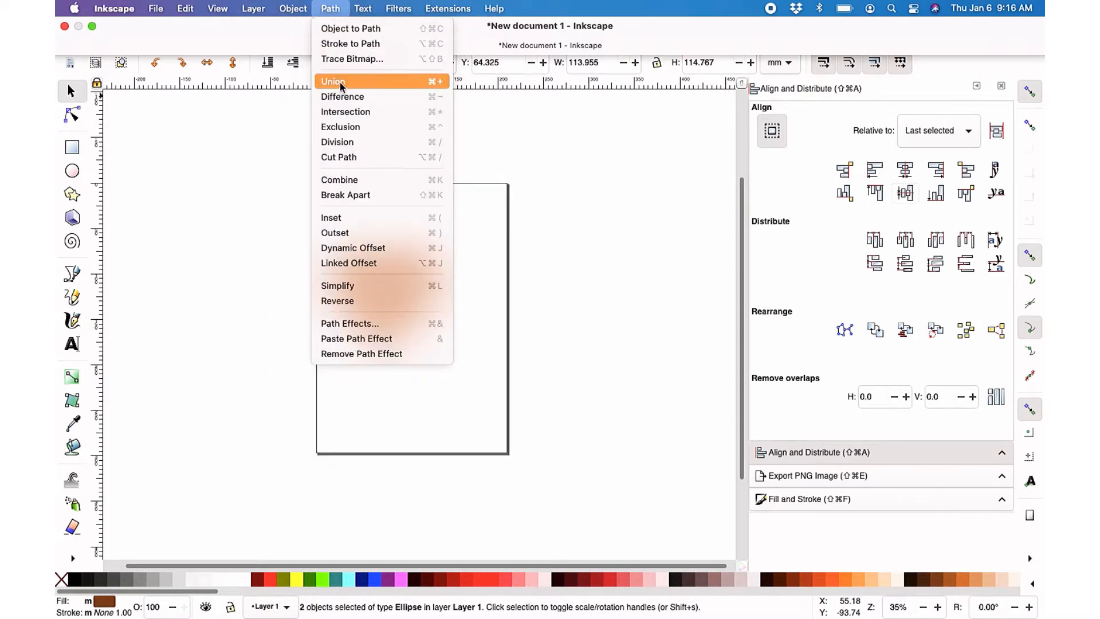
{"action": "left_click", "coordinate": [332, 81]}
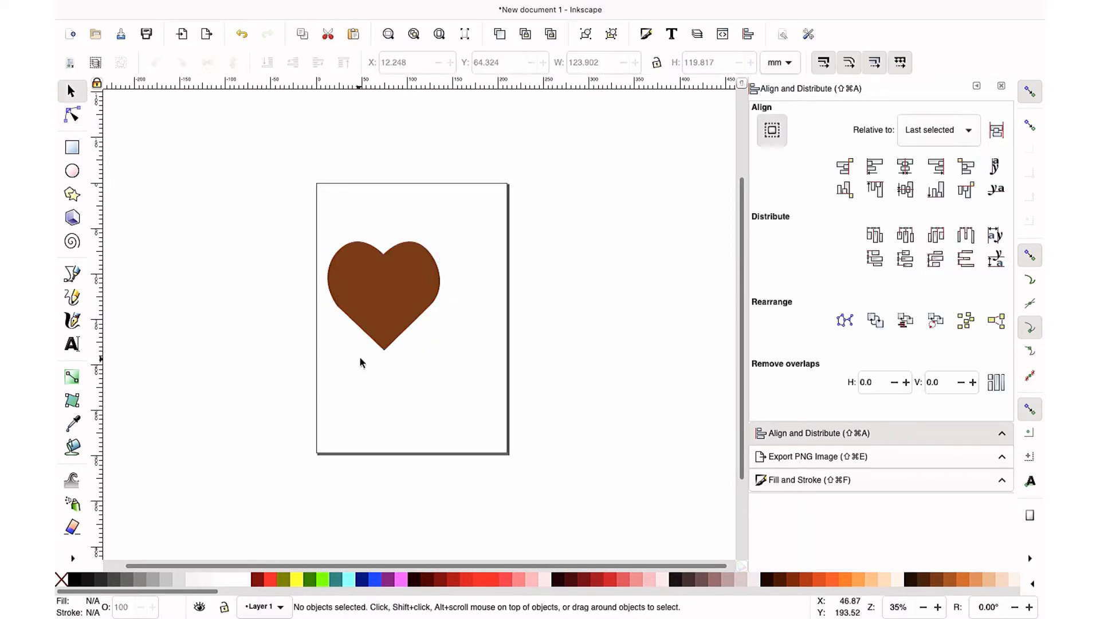
Step: Make the heart's bottom node a sharp corner with the Node tool, then reselect the heart
{"action": "left_click", "coordinate": [71, 113]}
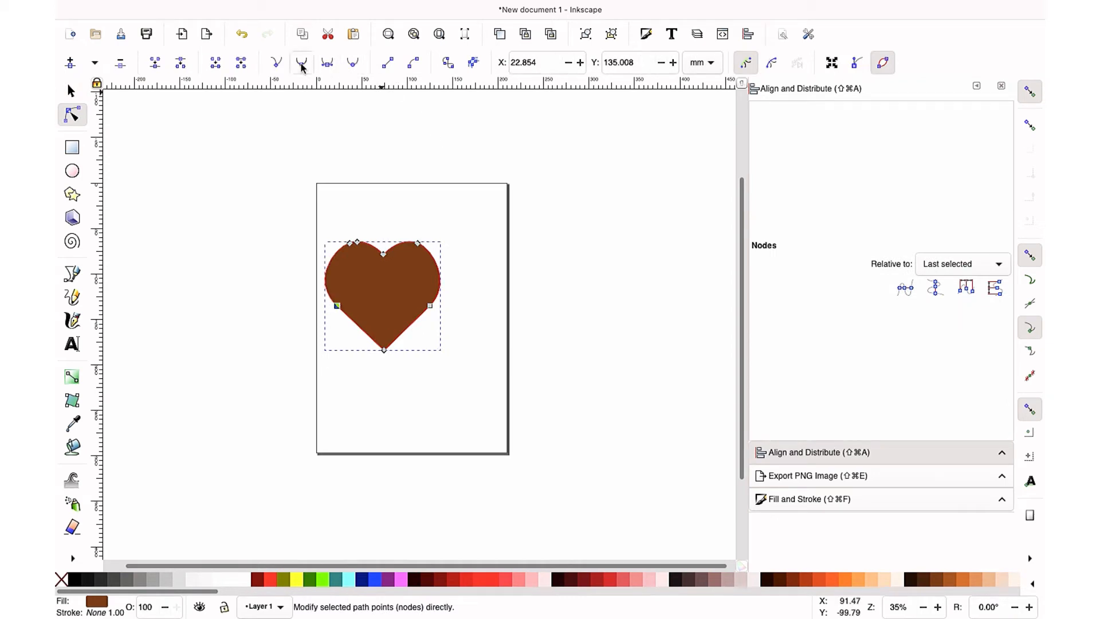
{"action": "left_click", "coordinate": [444, 359]}
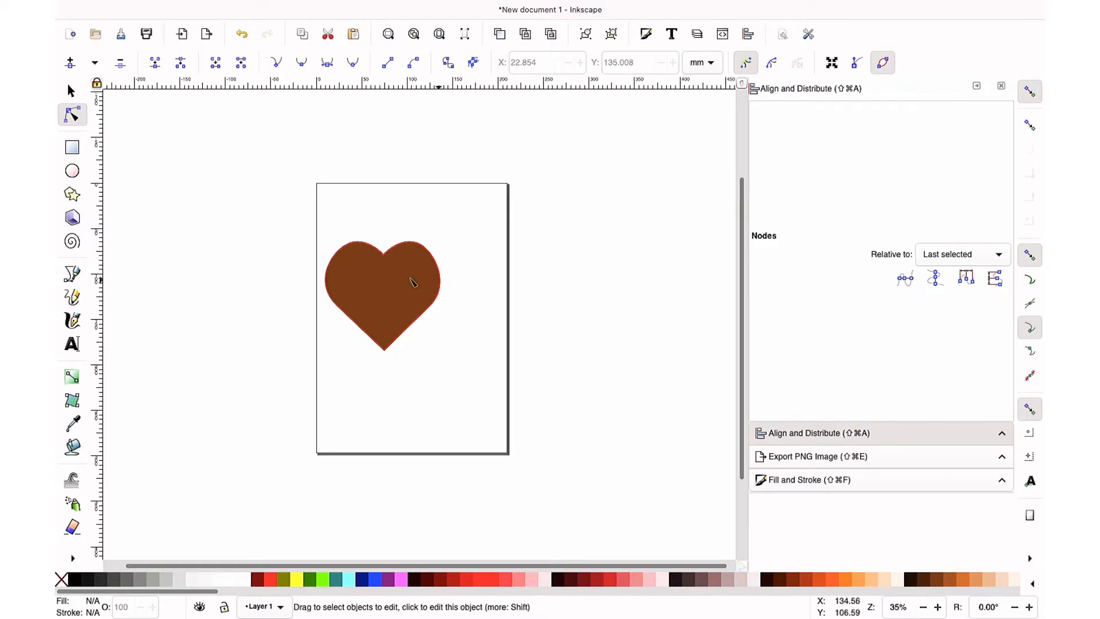
{"action": "left_click", "coordinate": [68, 90]}
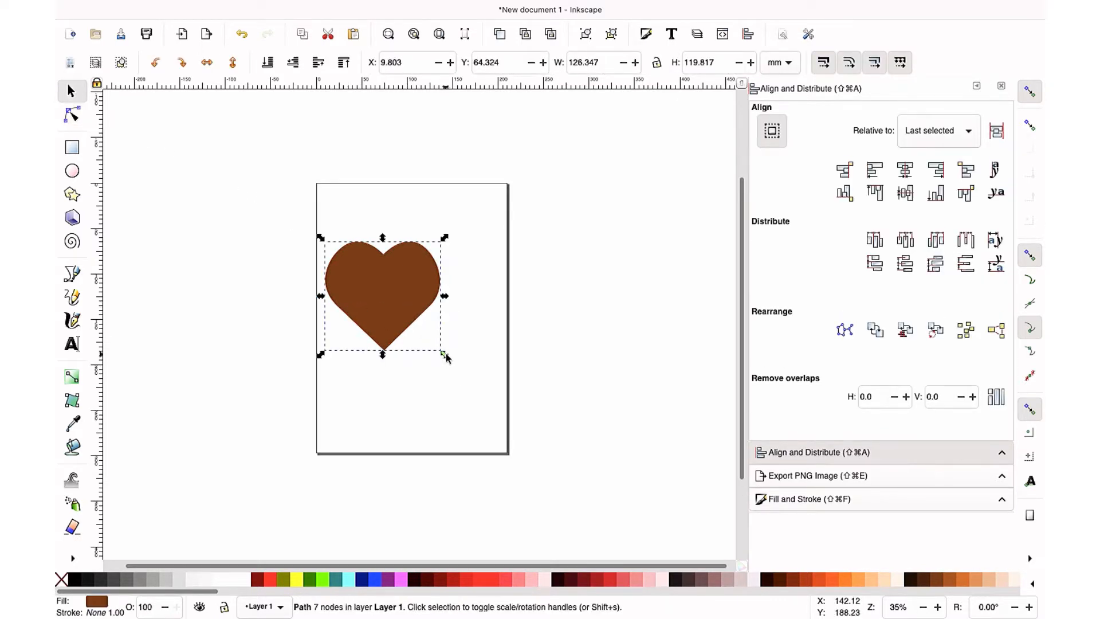
Step: Enlarge the heart to fill the page and recolour it bright red
{"action": "left_click_drag", "start_coordinate": [446, 356], "coordinate": [502, 394]}
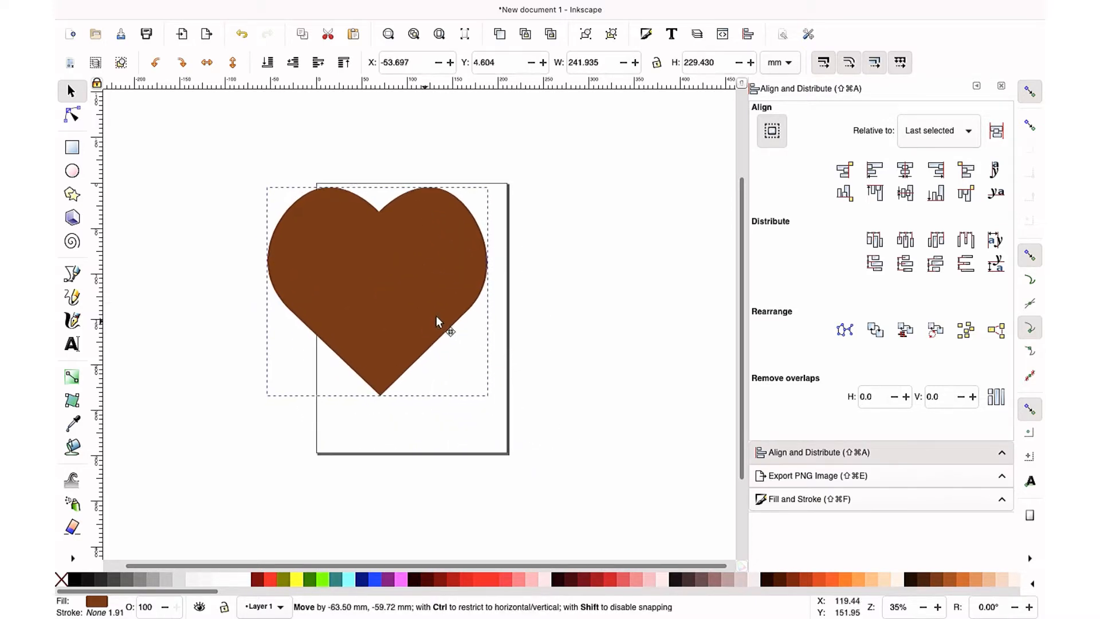
{"action": "left_click", "coordinate": [71, 112]}
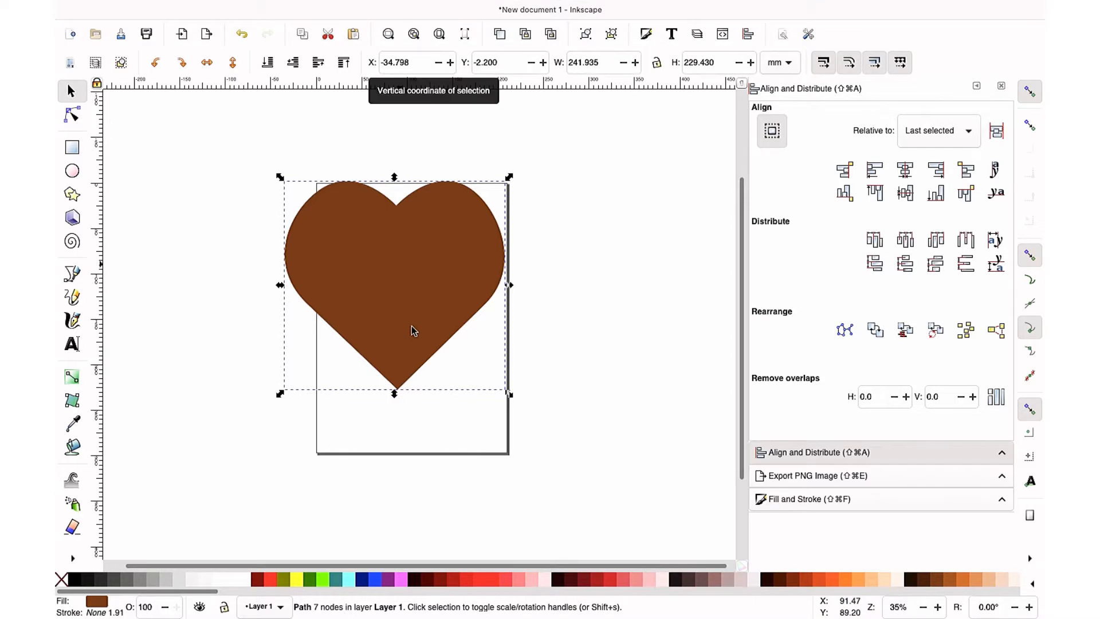
{"action": "right_click", "coordinate": [411, 330]}
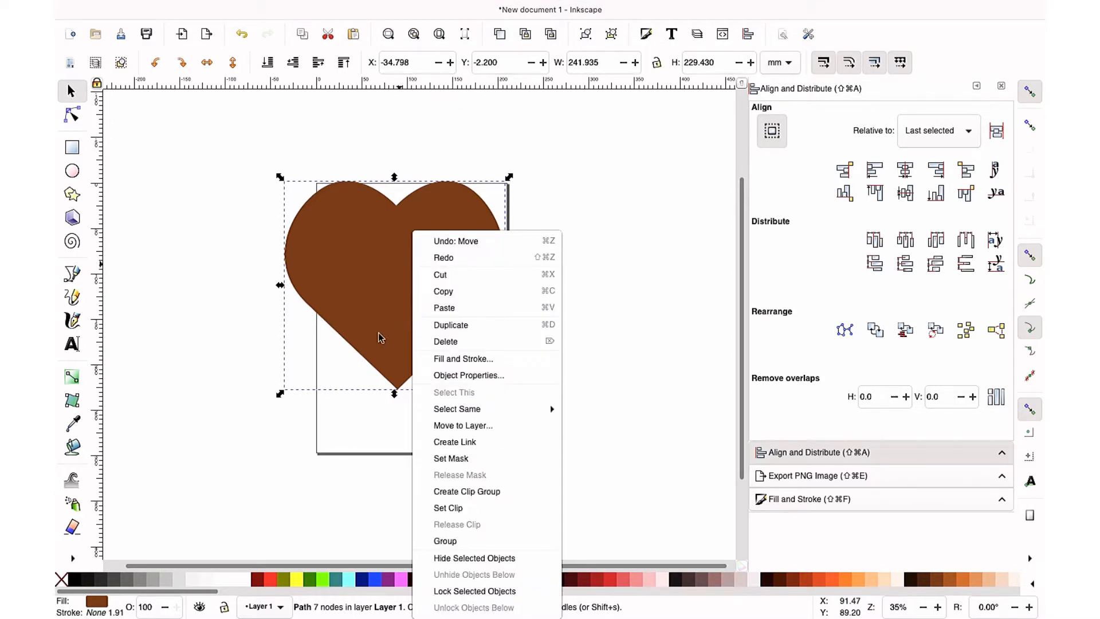
{"action": "mouse_move", "coordinate": [377, 328]}
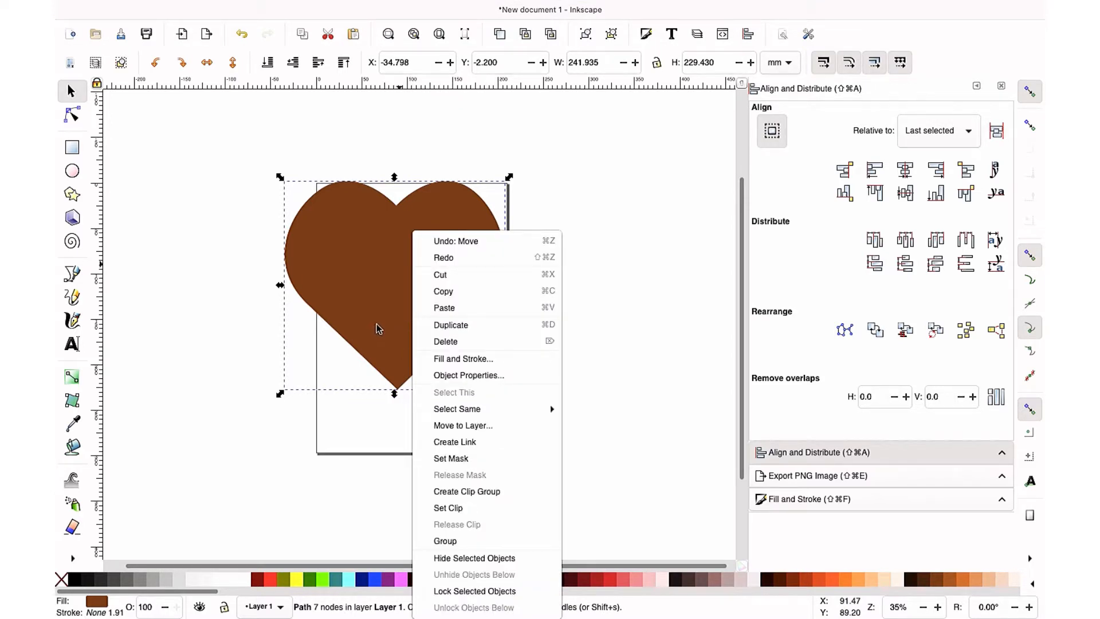
{"action": "mouse_move", "coordinate": [329, 382]}
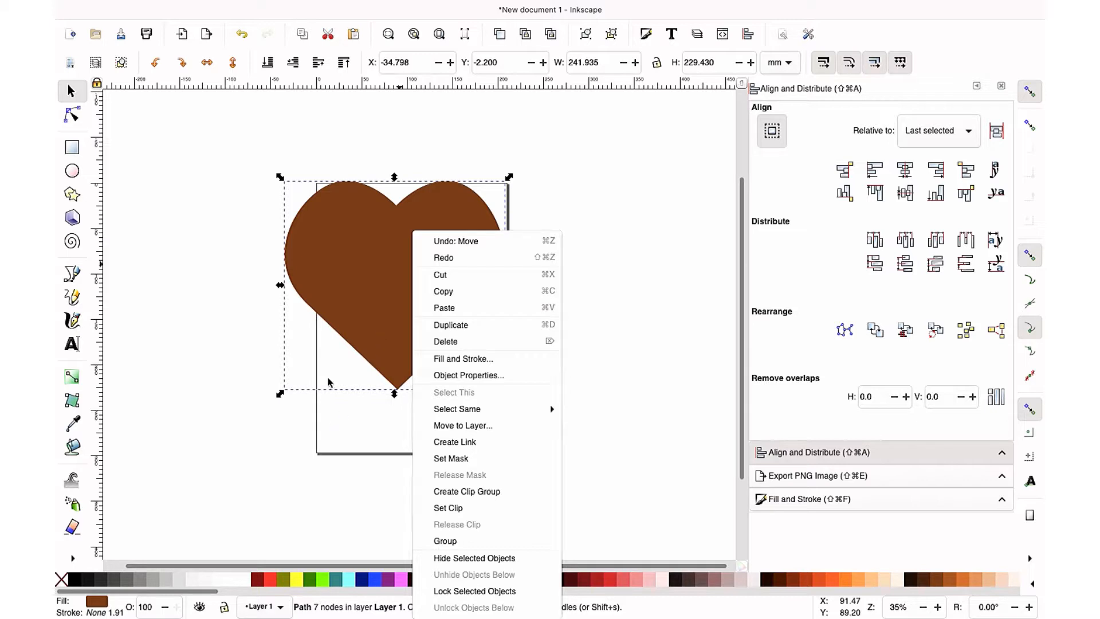
{"action": "left_click", "coordinate": [357, 300]}
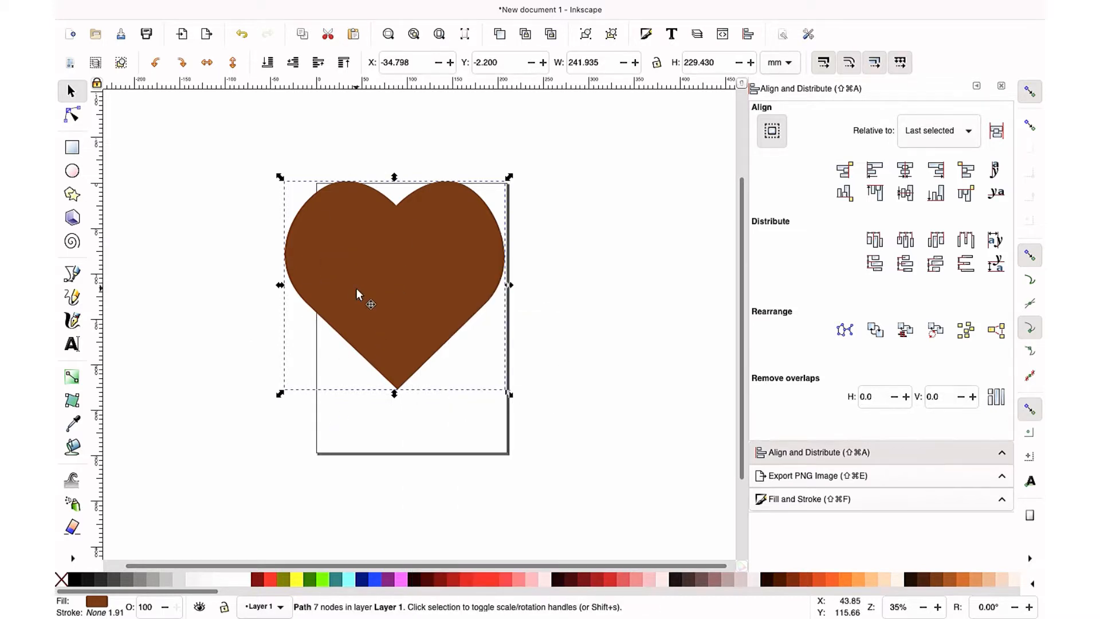
{"action": "left_click", "coordinate": [273, 575]}
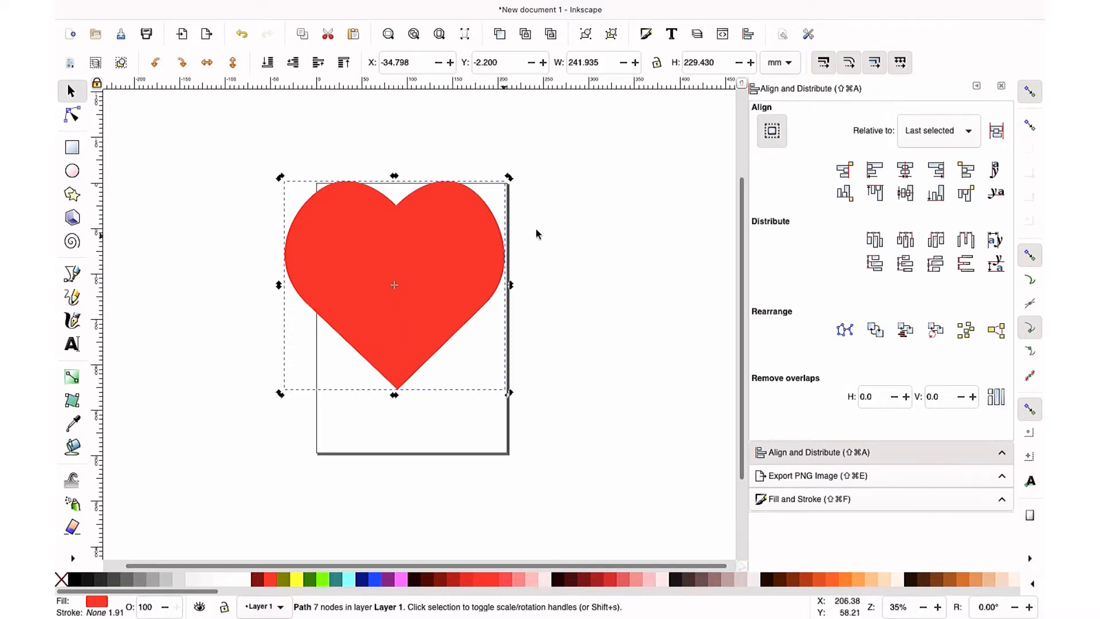
{"action": "mouse_move", "coordinate": [427, 263]}
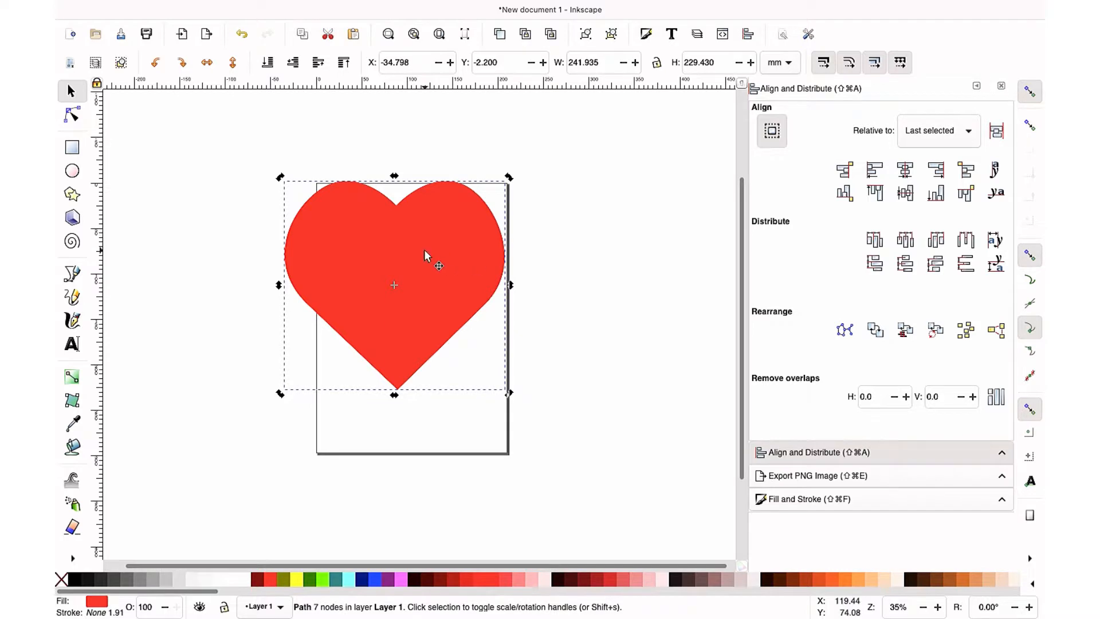
{"action": "mouse_move", "coordinate": [383, 332]}
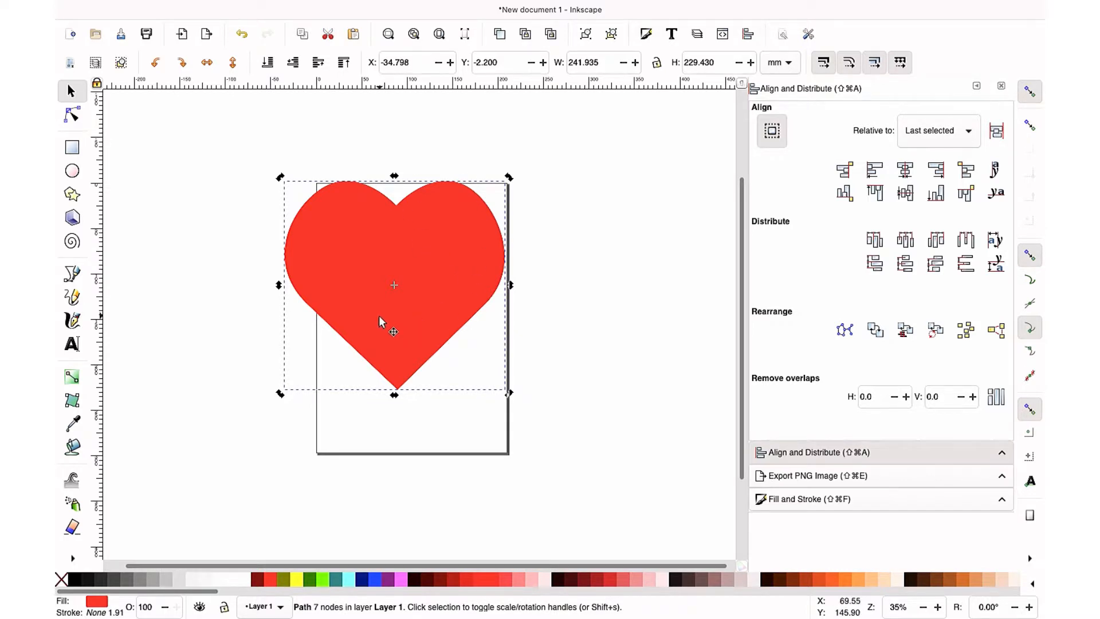
Step: Paste a duplicate red heart beside the original
{"action": "right_click", "coordinate": [380, 323]}
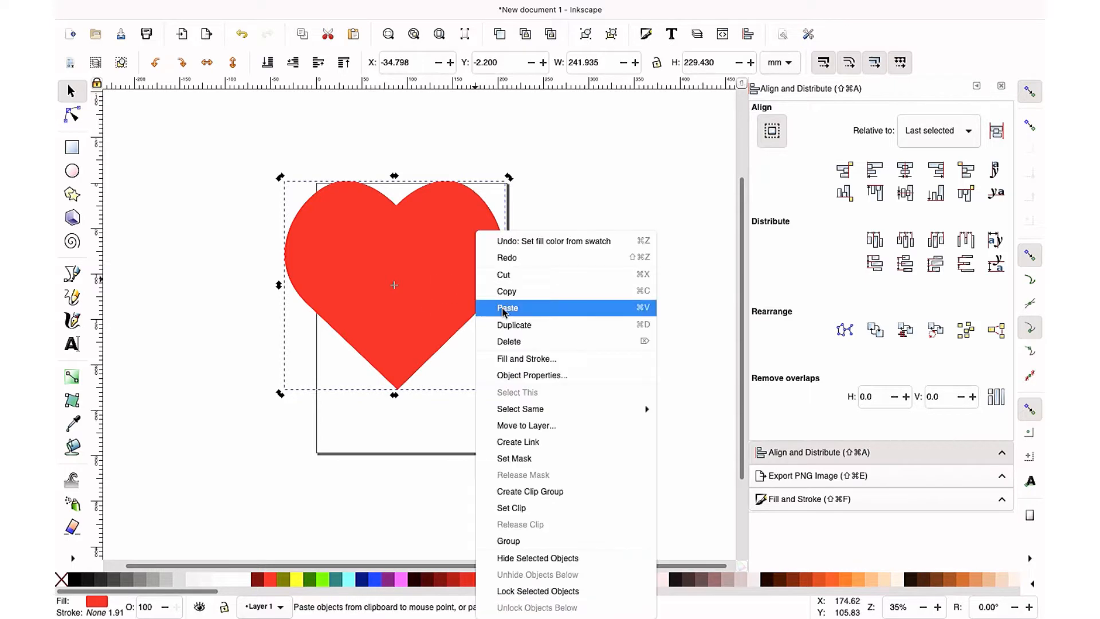
{"action": "left_click", "coordinate": [508, 307]}
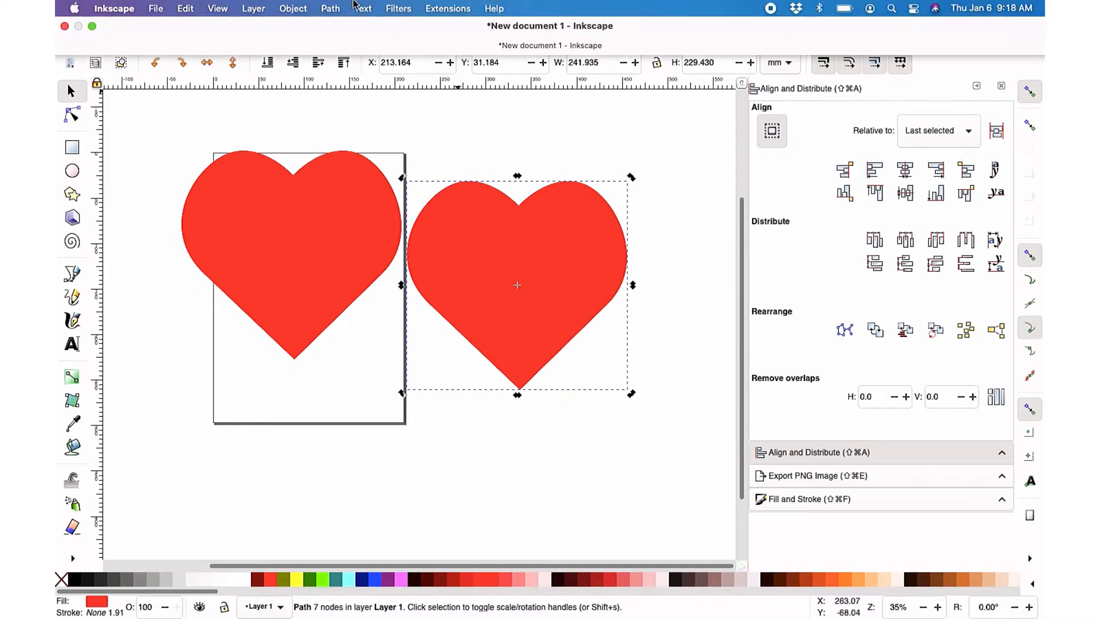
Step: Inset the copied heart slightly so it sits inside the red heart leaving a rim
{"action": "left_click", "coordinate": [328, 9]}
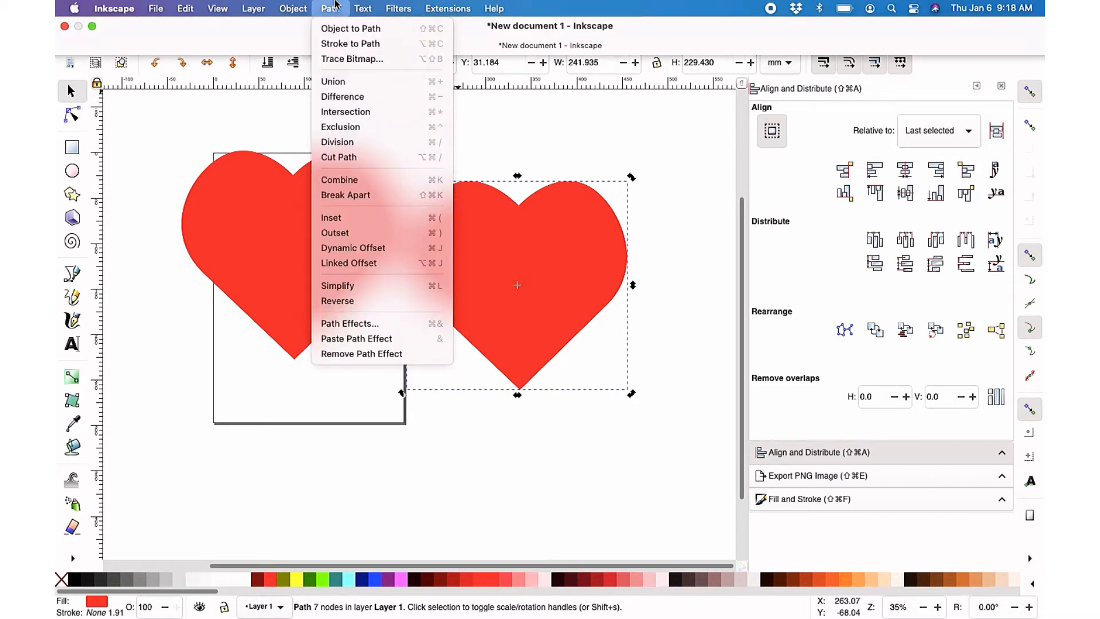
{"action": "mouse_move", "coordinate": [345, 233]}
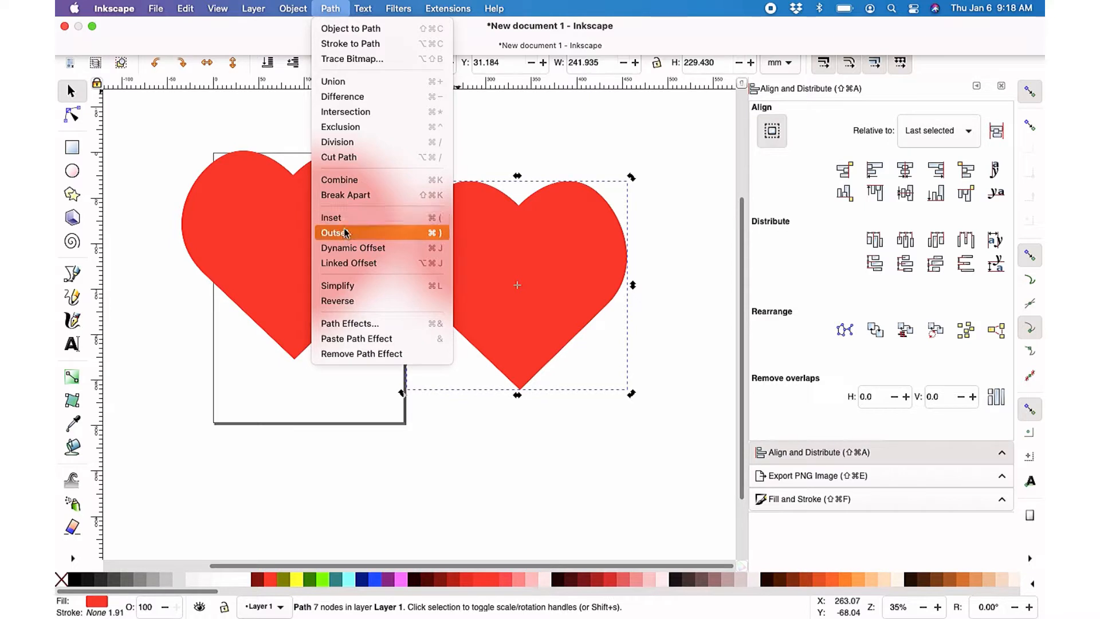
{"action": "mouse_move", "coordinate": [347, 236]}
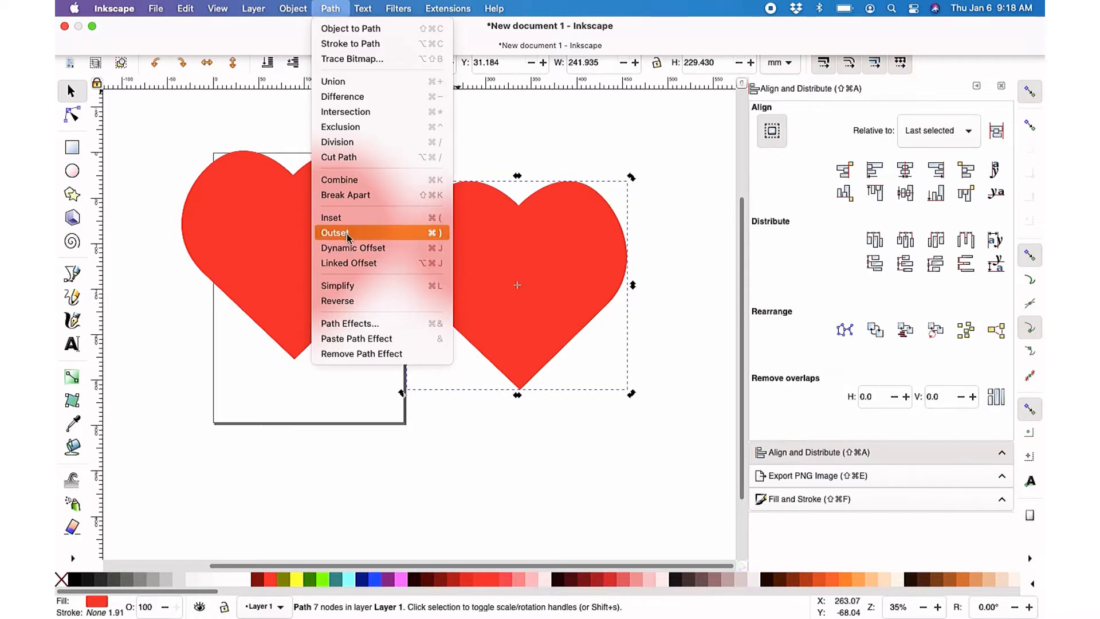
{"action": "mouse_move", "coordinate": [355, 223]}
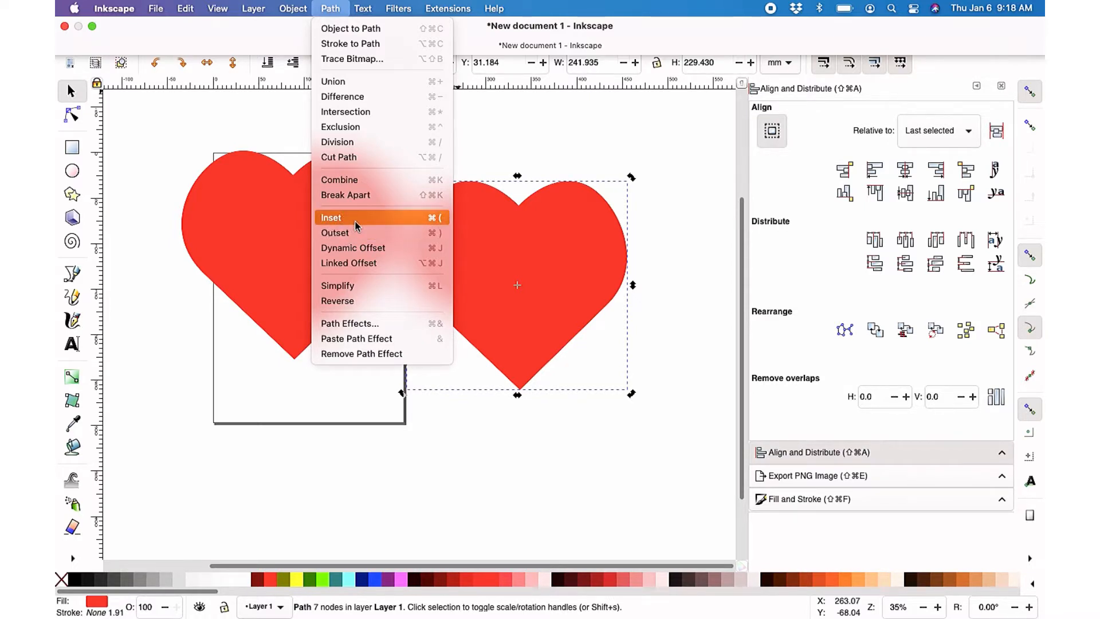
{"action": "left_click", "coordinate": [362, 8]}
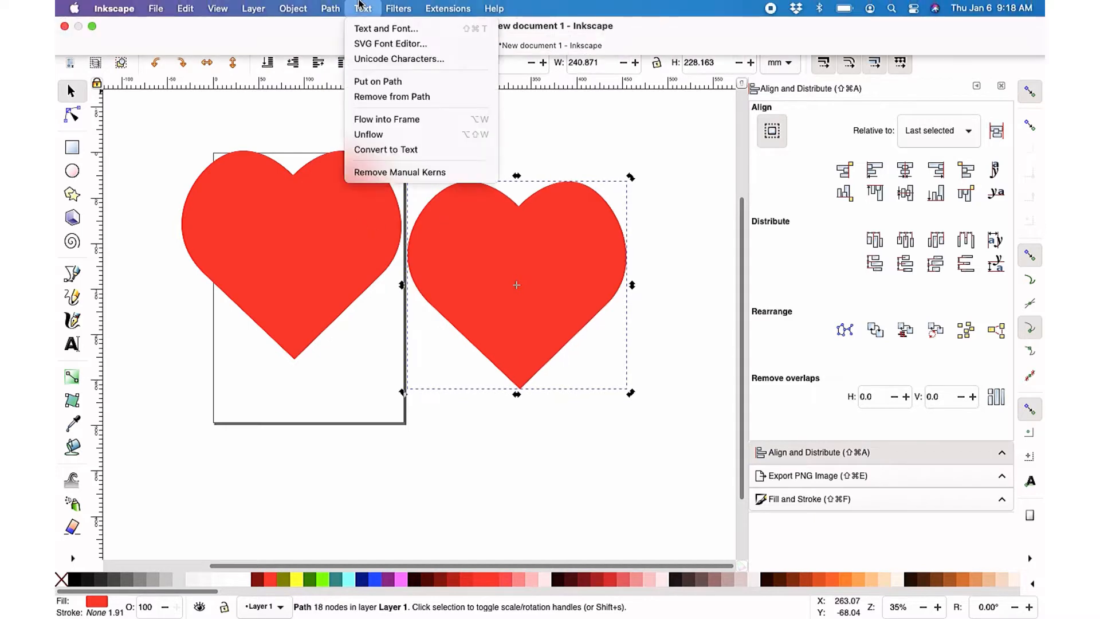
{"action": "left_click", "coordinate": [330, 10]}
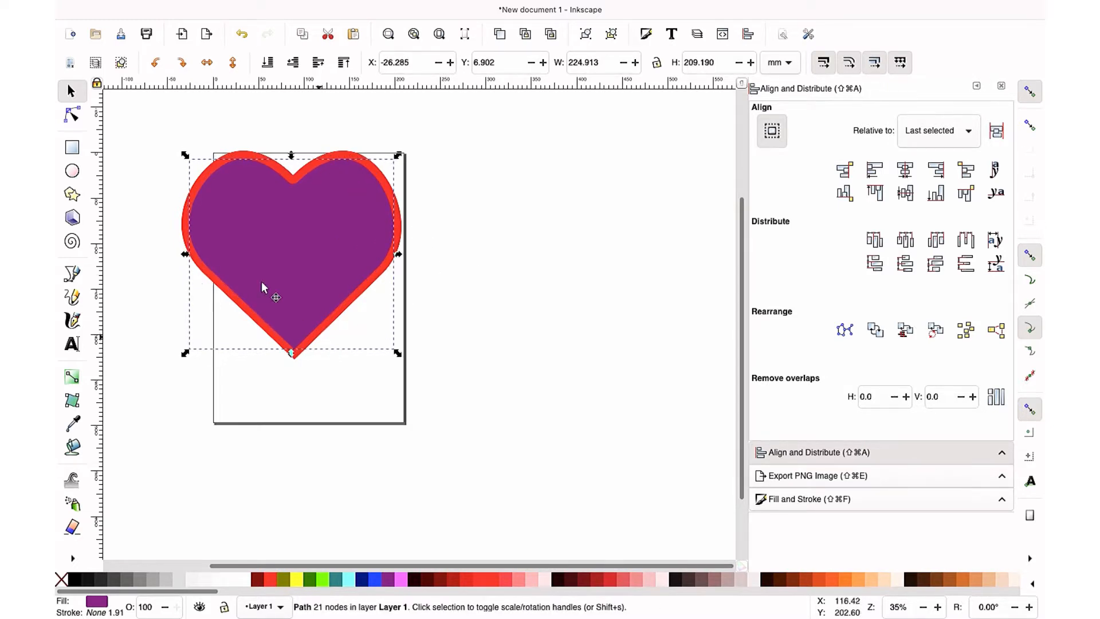
{"action": "mouse_move", "coordinate": [699, 437]}
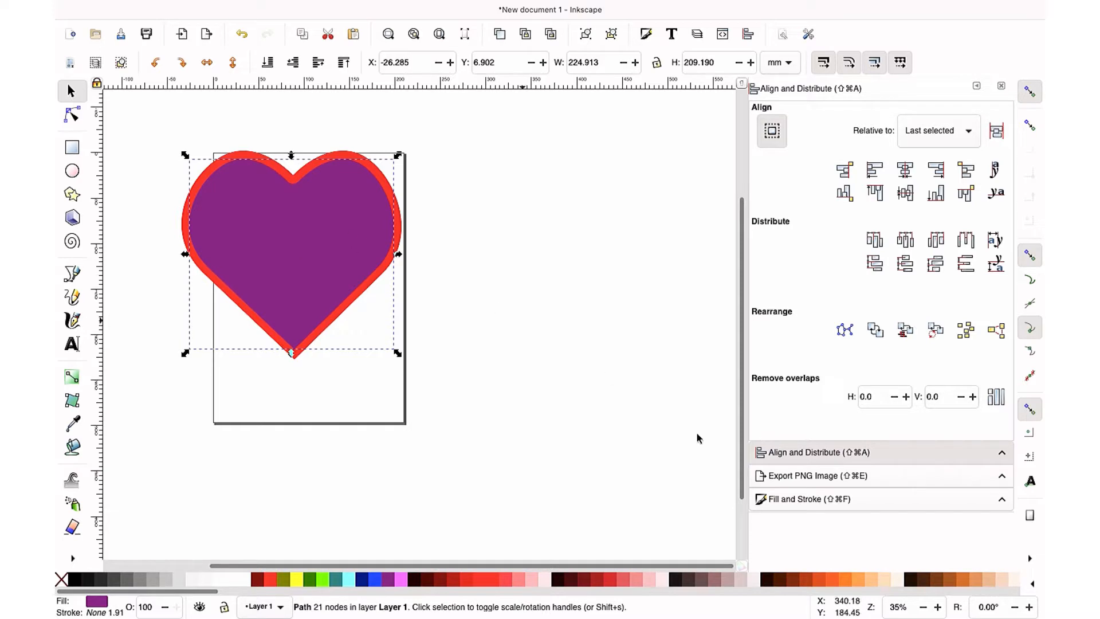
Step: Give the inner heart a flat black stroke 10 mm wide and no fill
{"action": "left_click", "coordinate": [806, 499]}
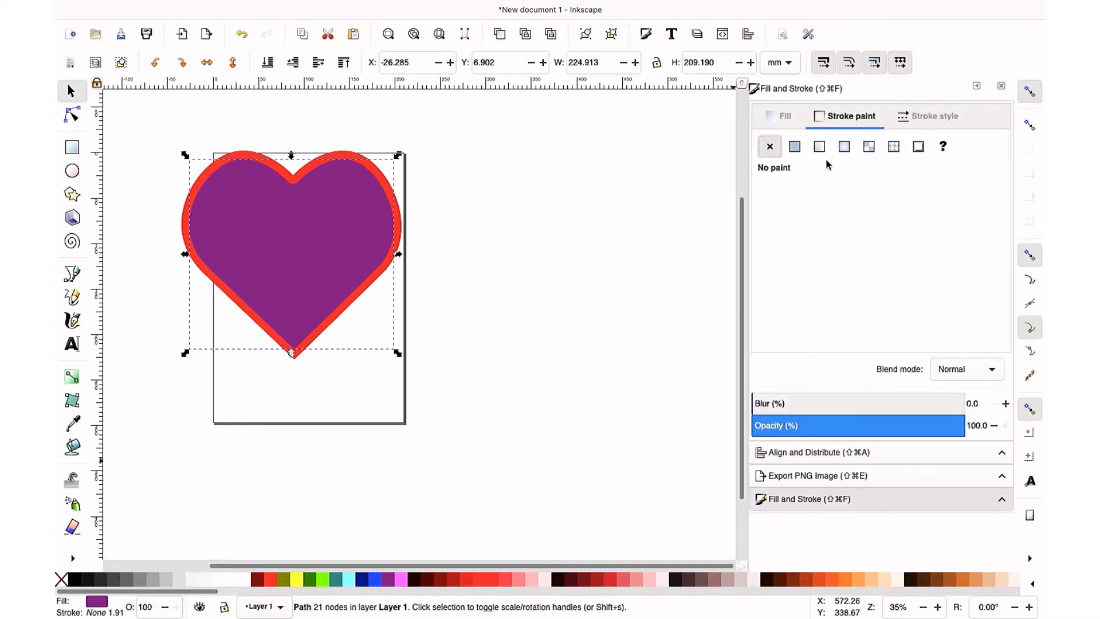
{"action": "mouse_move", "coordinate": [795, 147]}
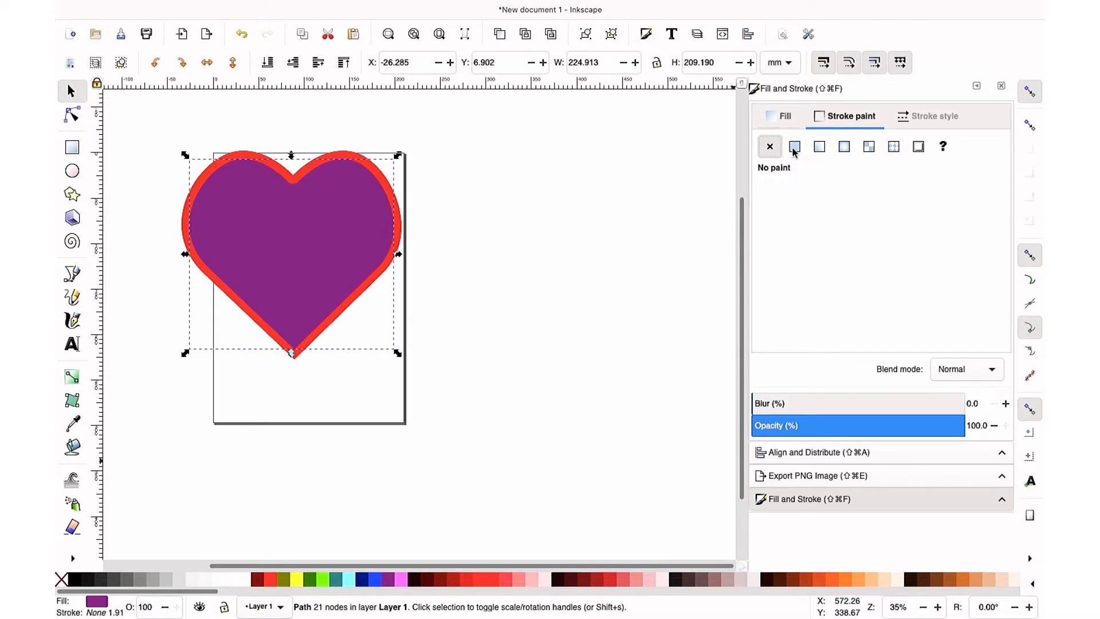
{"action": "left_click", "coordinate": [794, 147]}
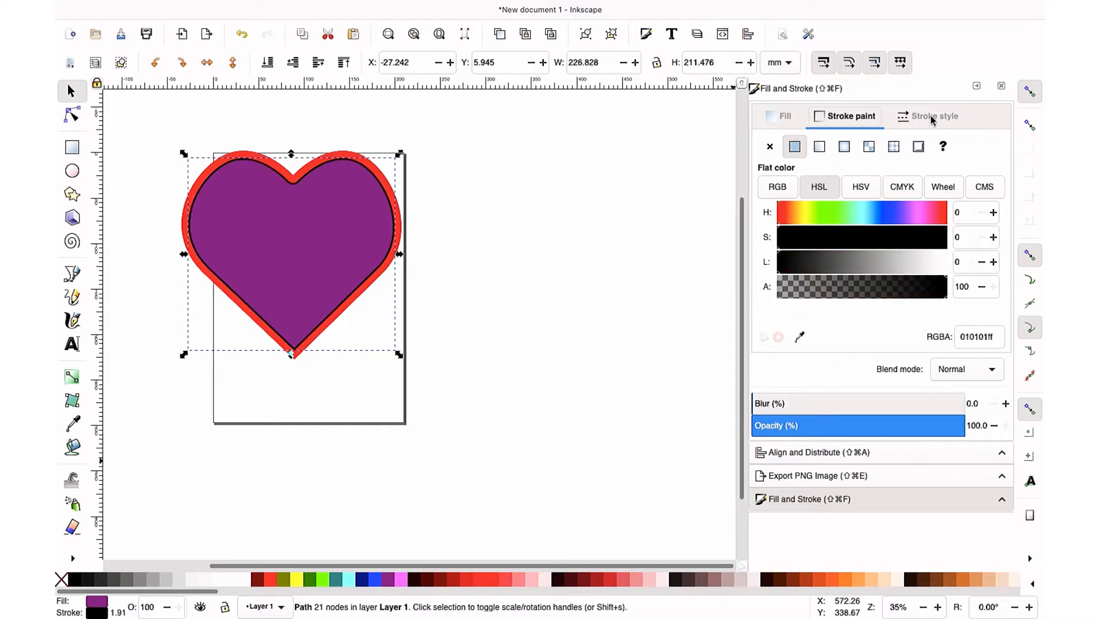
{"action": "left_click", "coordinate": [933, 117]}
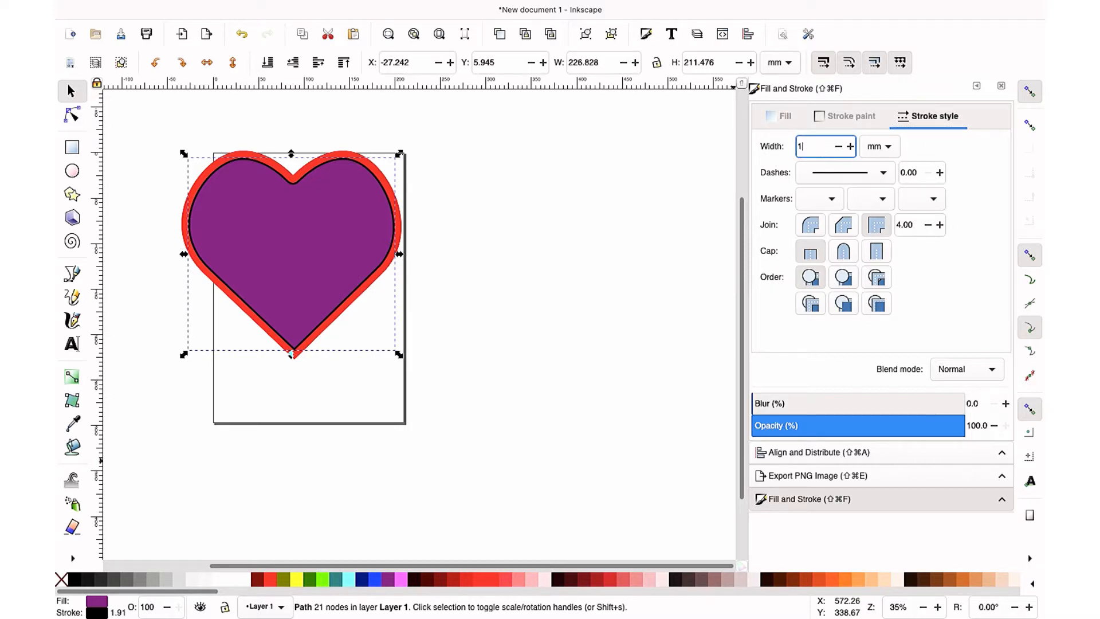
{"action": "type", "text": "10.000"}
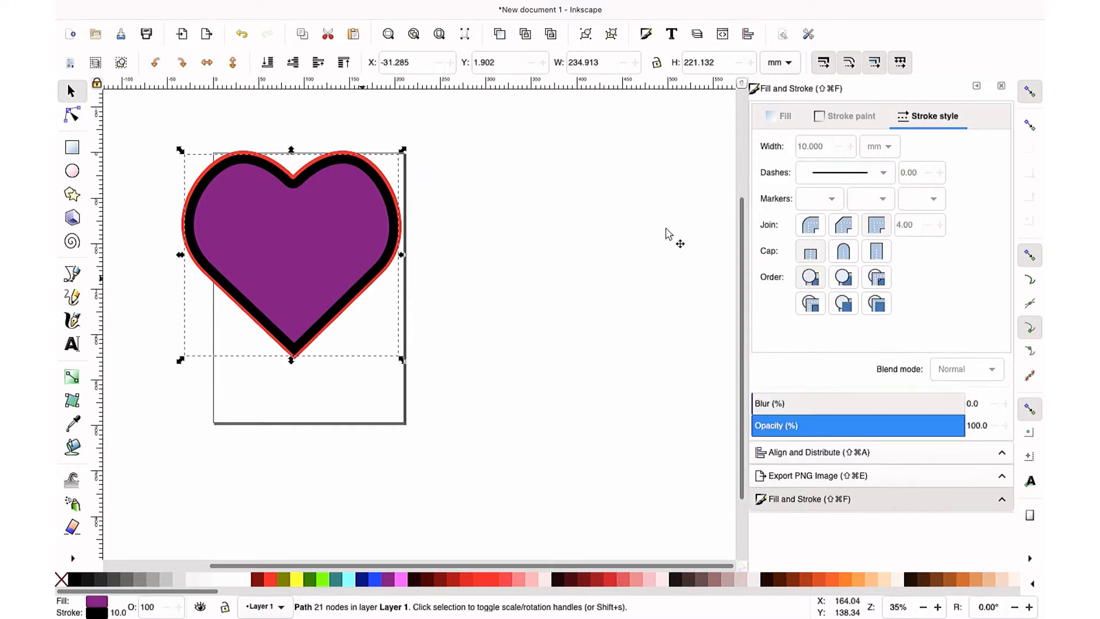
{"action": "left_click", "coordinate": [784, 116]}
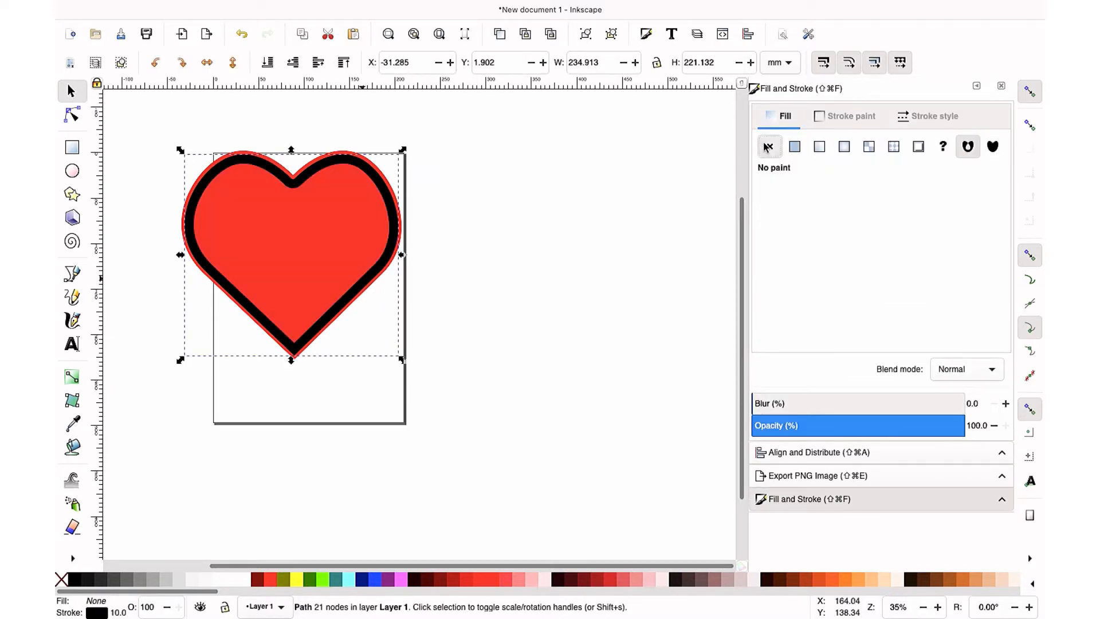
{"action": "left_click", "coordinate": [852, 117]}
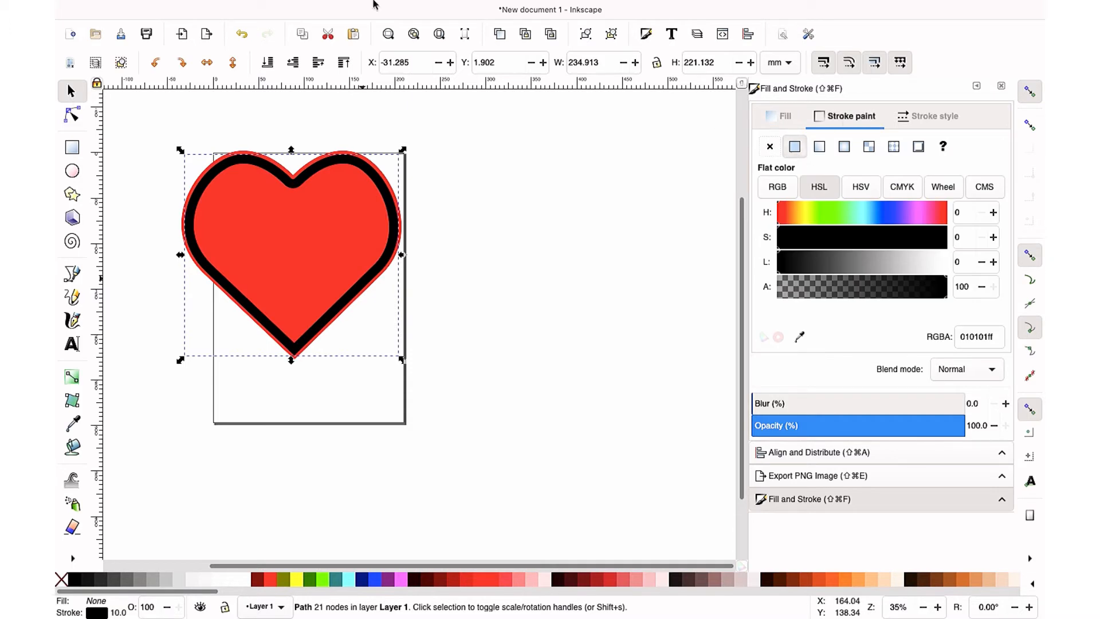
{"action": "mouse_move", "coordinate": [379, 305]}
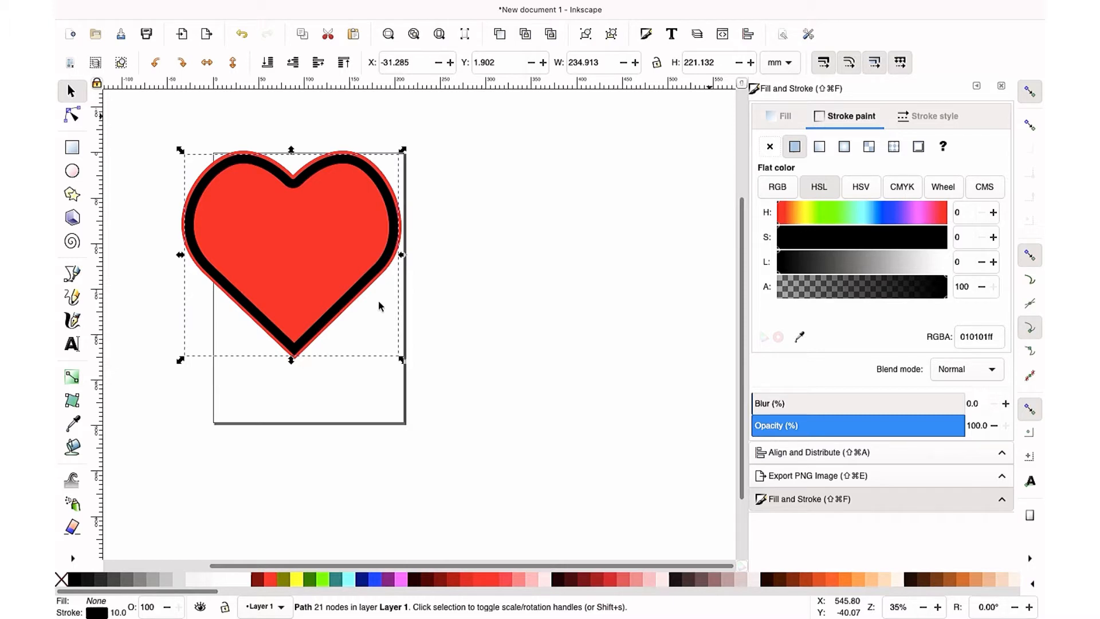
{"action": "mouse_move", "coordinate": [339, 288]}
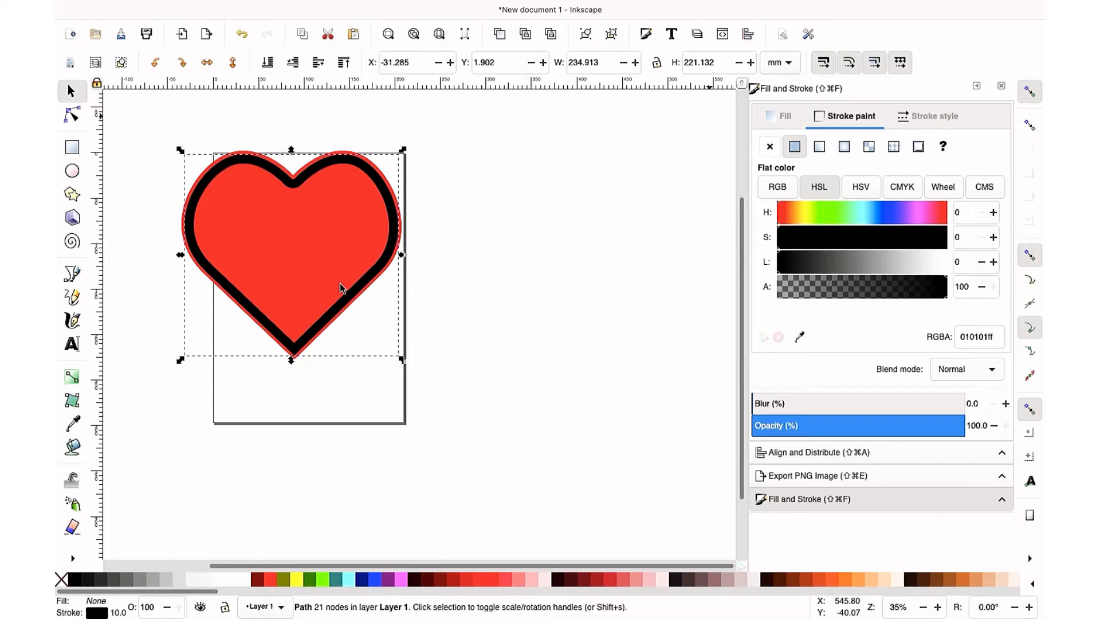
{"action": "left_click", "coordinate": [72, 115]}
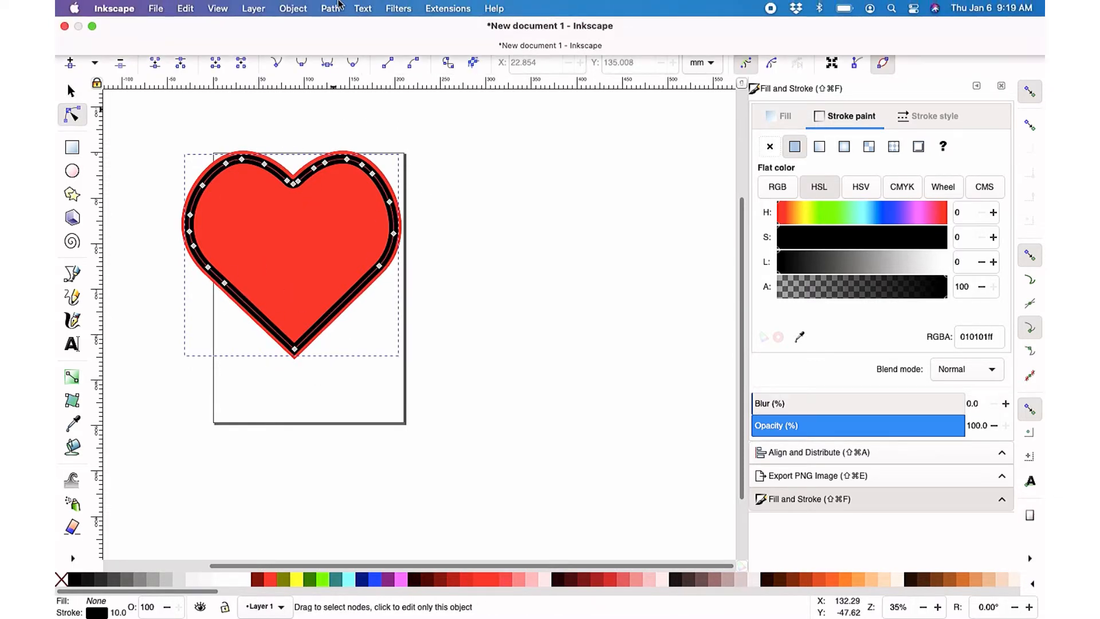
Step: Convert the thick outline to a filled path with Stroke to Path and colour it pink
{"action": "left_click", "coordinate": [292, 9]}
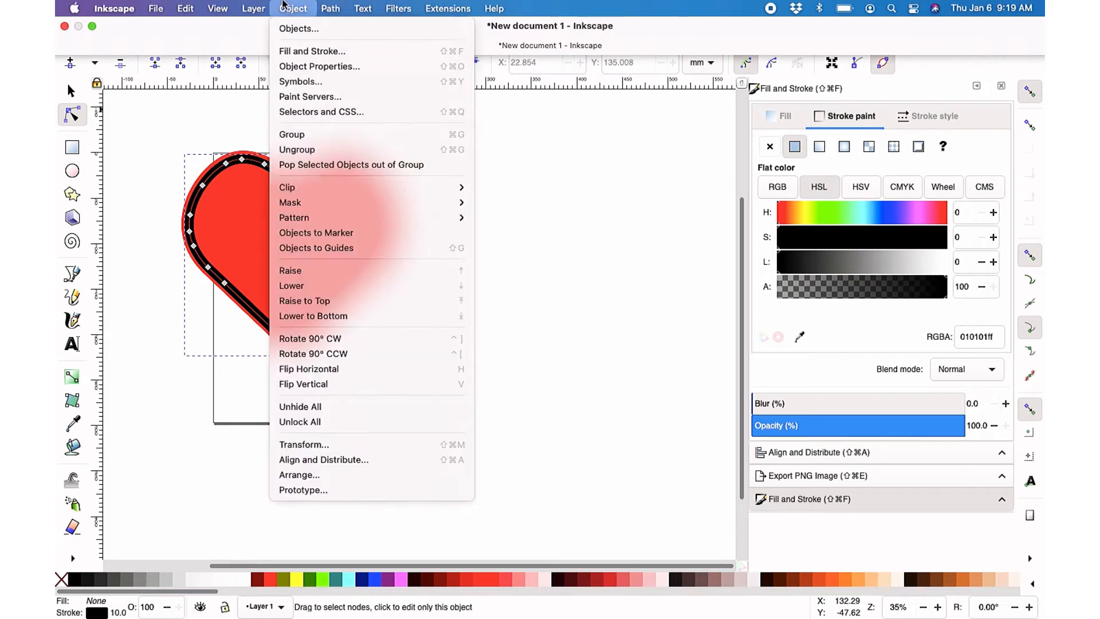
{"action": "left_click", "coordinate": [329, 9]}
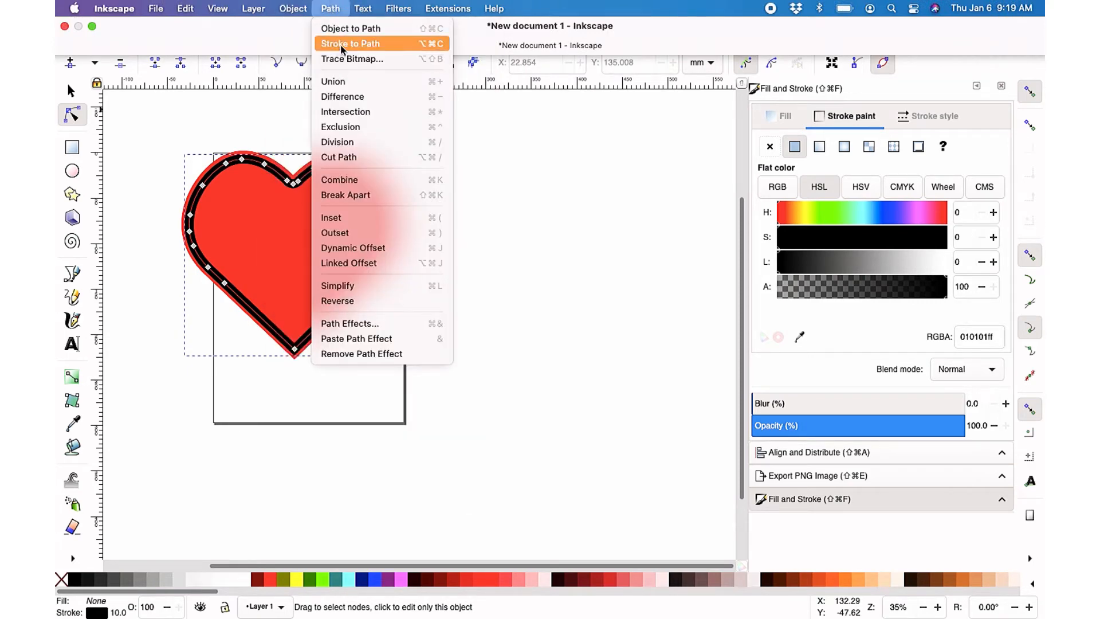
{"action": "left_click", "coordinate": [350, 43]}
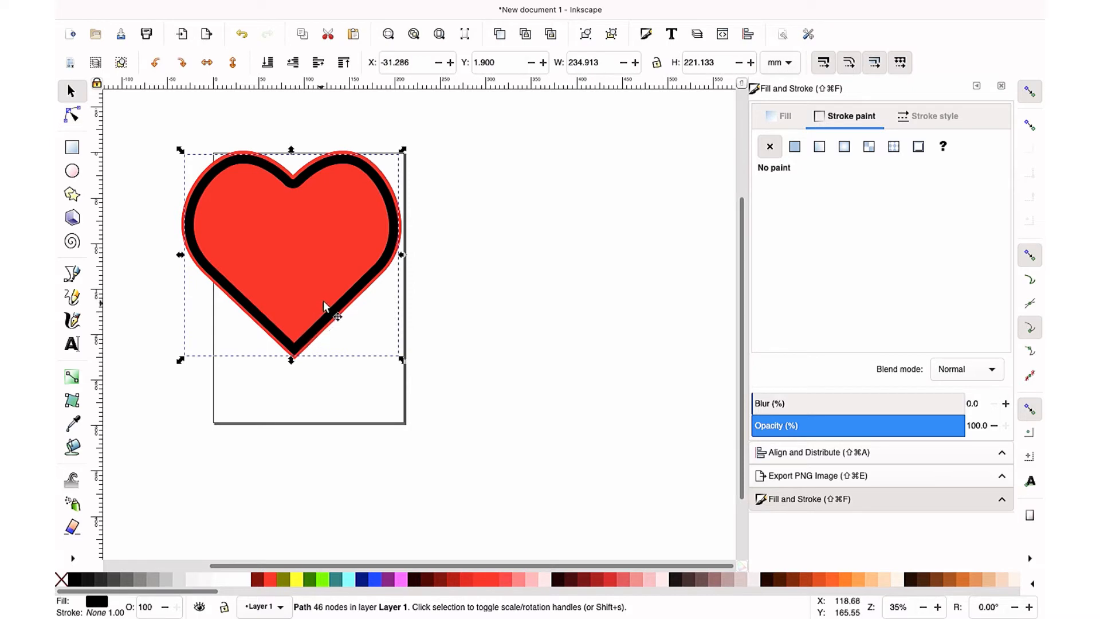
{"action": "left_click", "coordinate": [400, 577]}
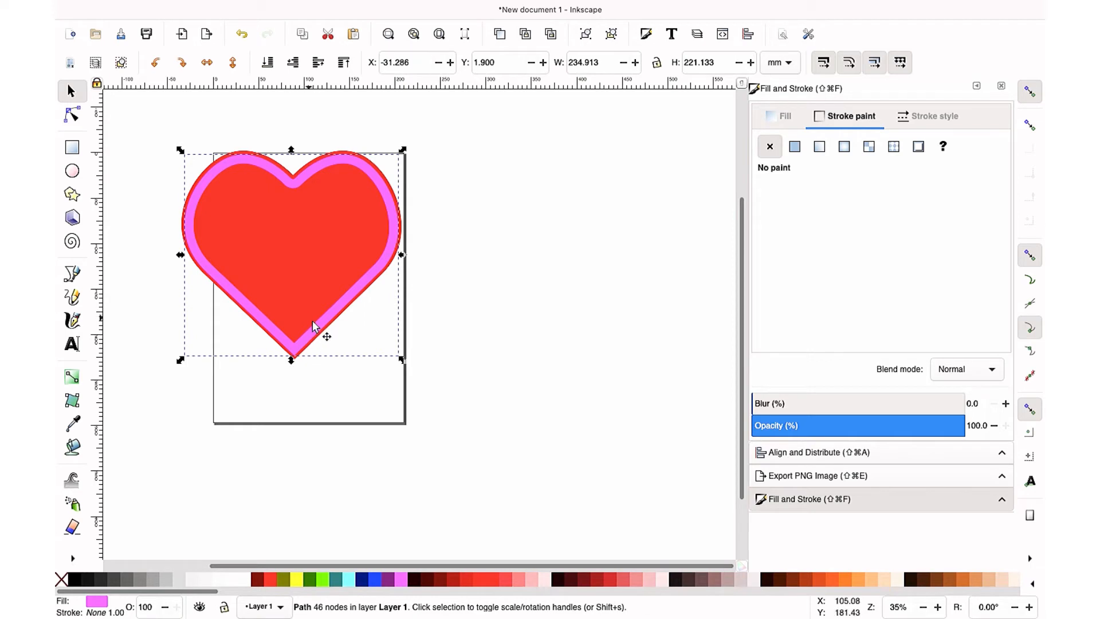
Step: Copy the pink ring, Break Apart the copy, and place a cyan heart piece over the original heart
{"action": "right_click", "coordinate": [312, 326]}
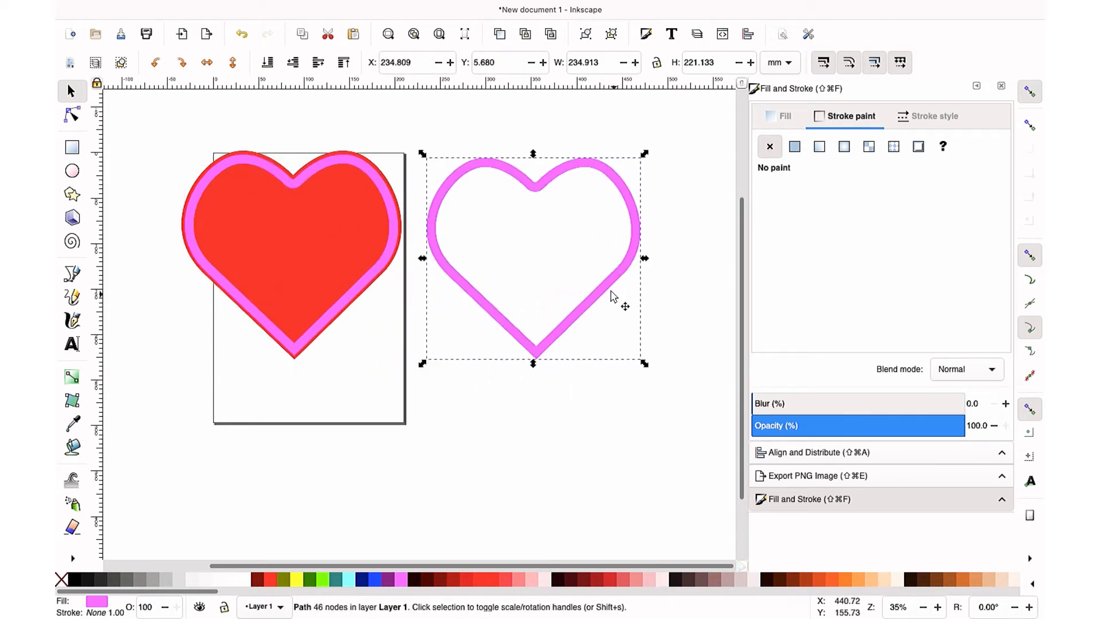
{"action": "mouse_move", "coordinate": [477, 253]}
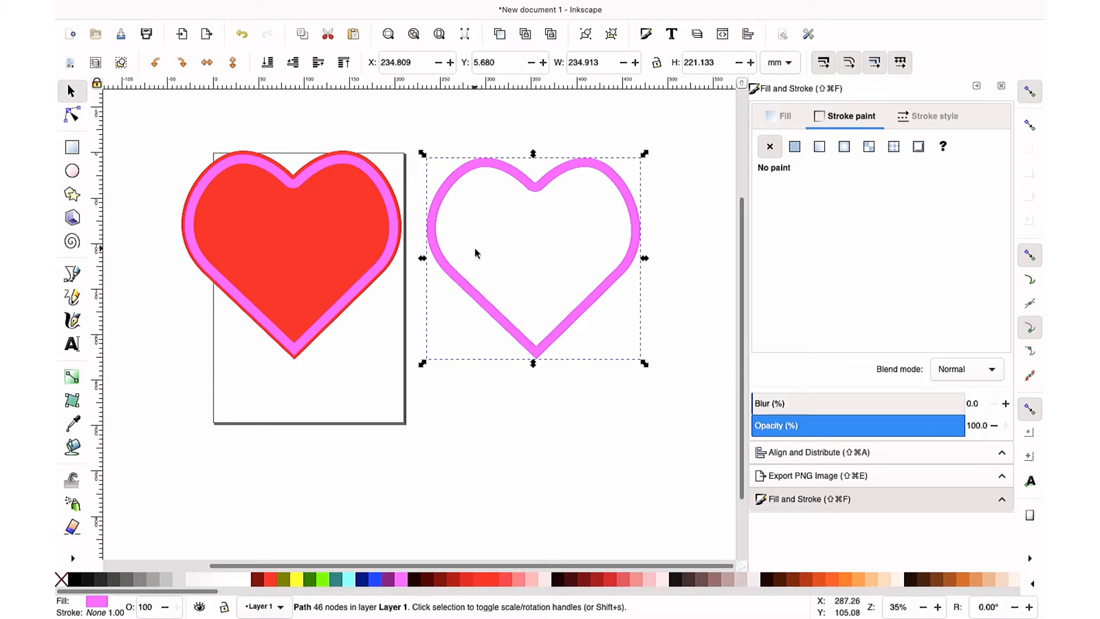
{"action": "left_click", "coordinate": [330, 8]}
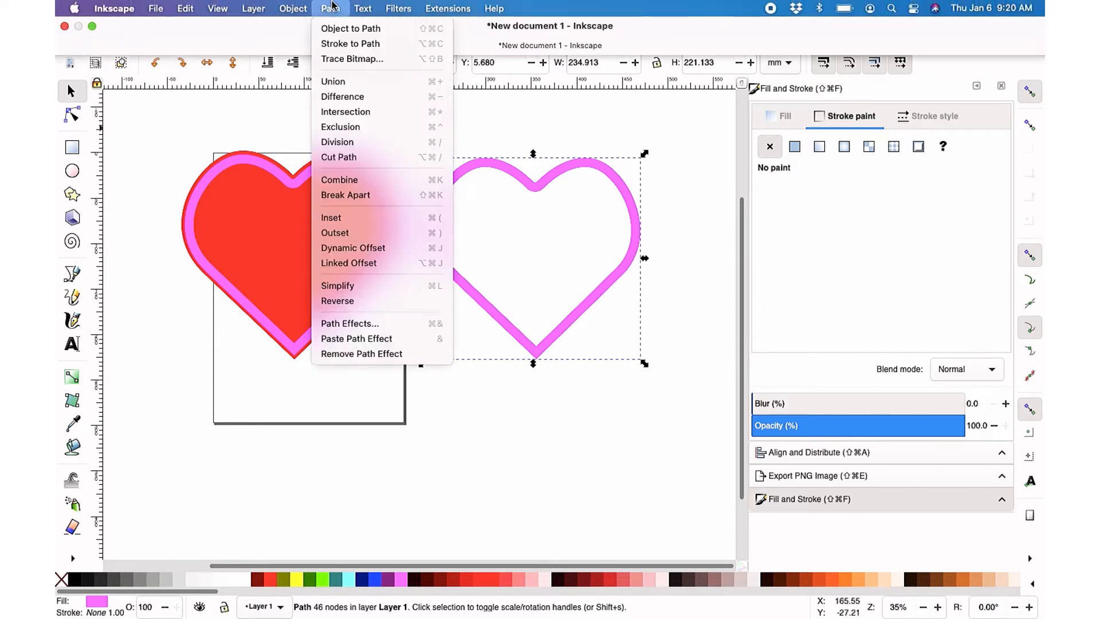
{"action": "mouse_move", "coordinate": [346, 198]}
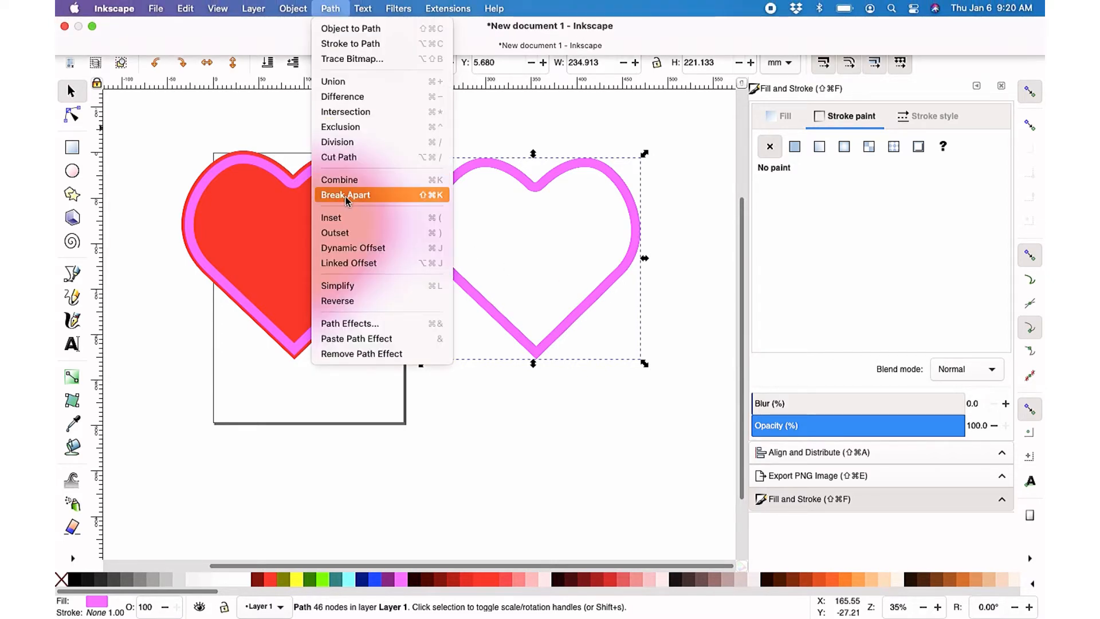
{"action": "left_click", "coordinate": [345, 195]}
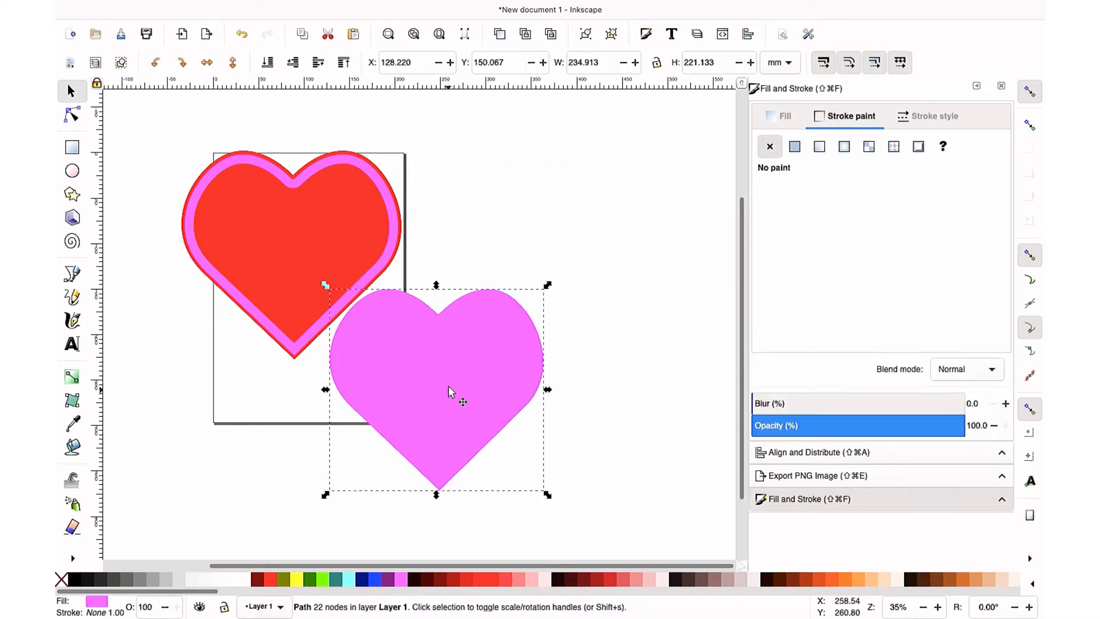
{"action": "left_click_drag", "start_coordinate": [449, 390], "coordinate": [512, 294]}
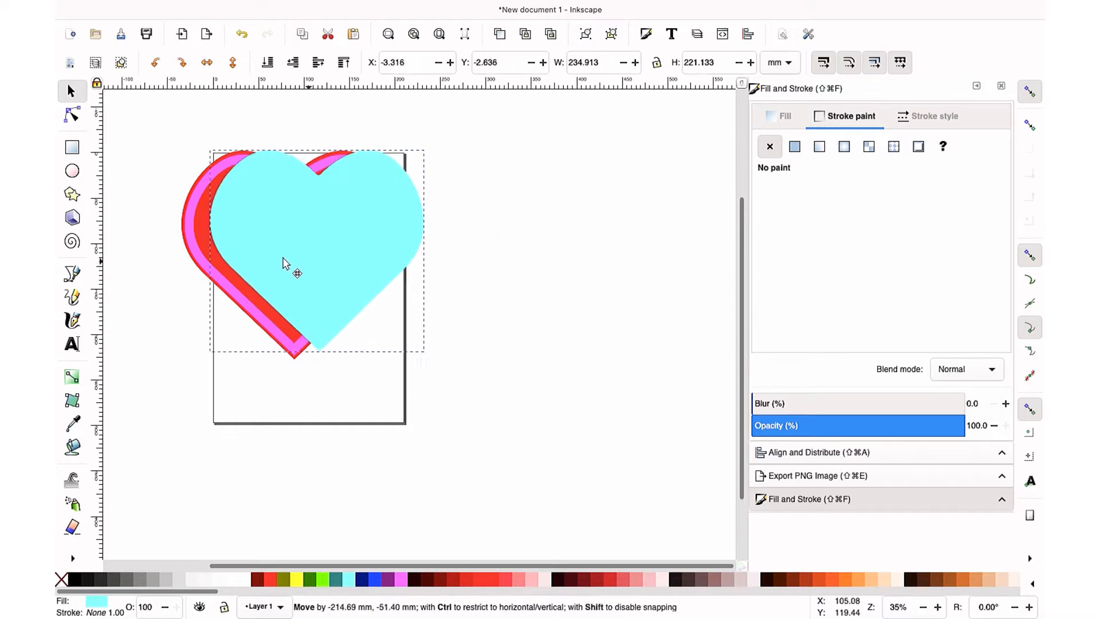
{"action": "left_click_drag", "start_coordinate": [291, 264], "coordinate": [284, 271]}
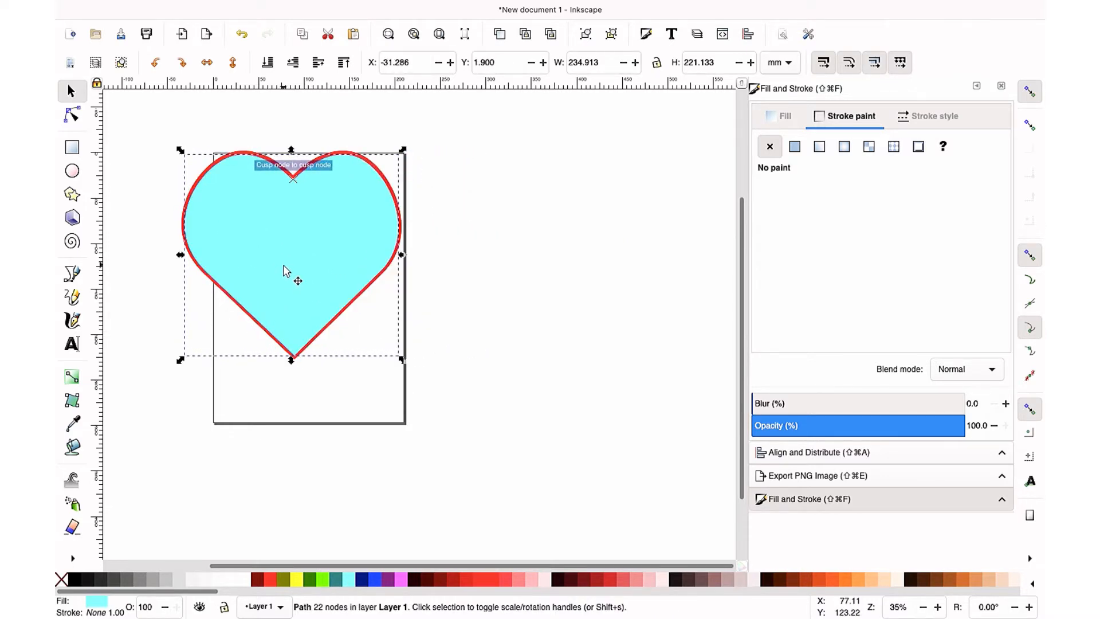
Step: Outset the cyan heart slightly over the red heart, then select the hollow pink heart
{"action": "left_click", "coordinate": [330, 9]}
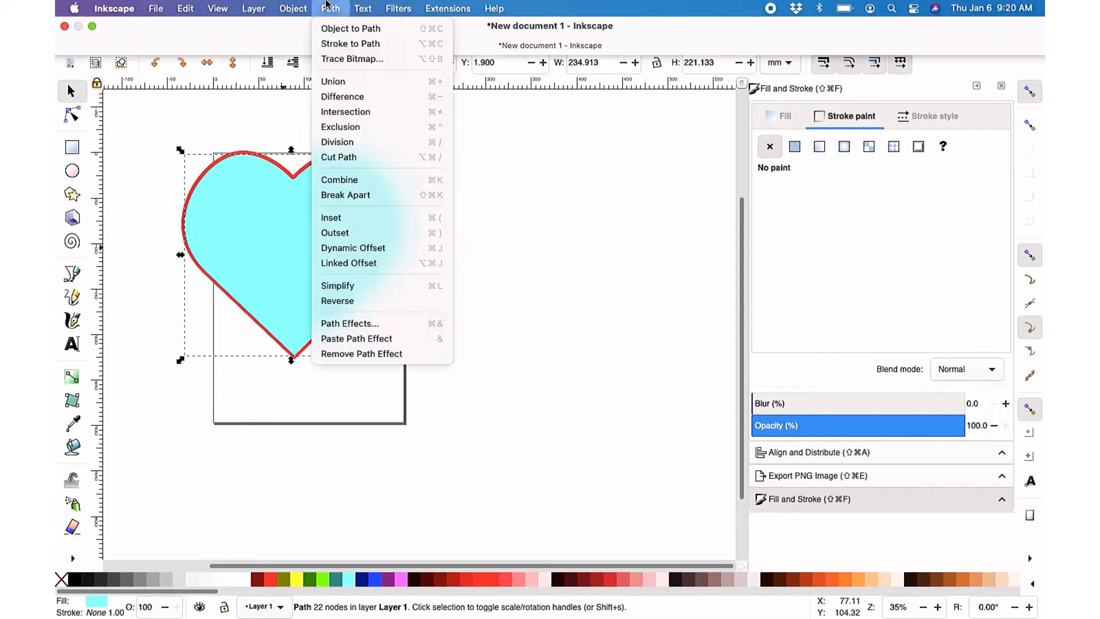
{"action": "mouse_move", "coordinate": [335, 232]}
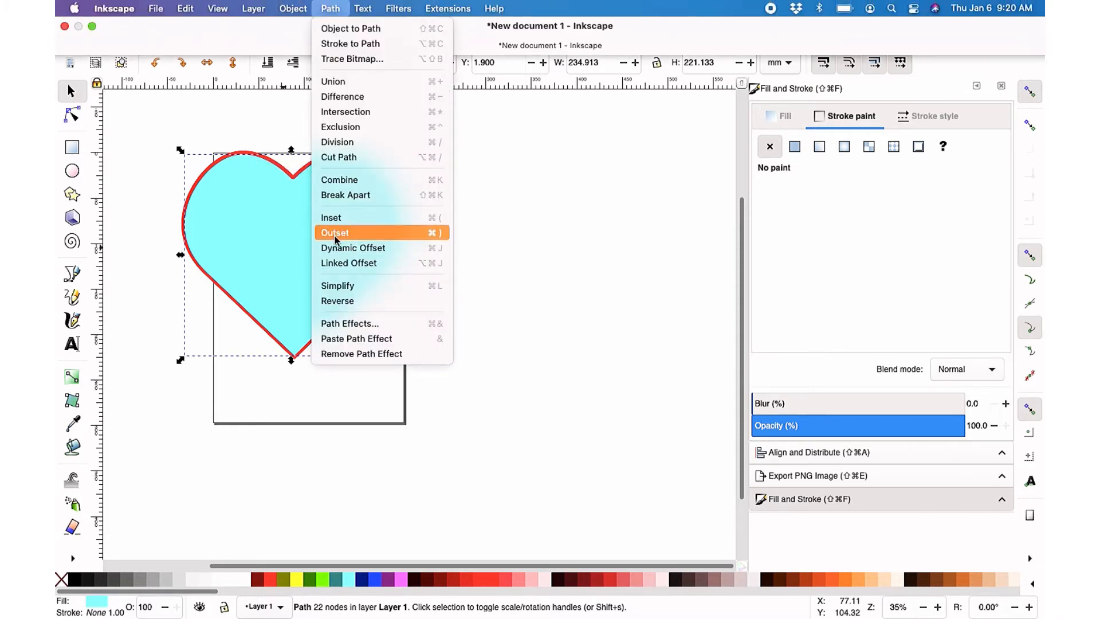
{"action": "left_click", "coordinate": [335, 232]}
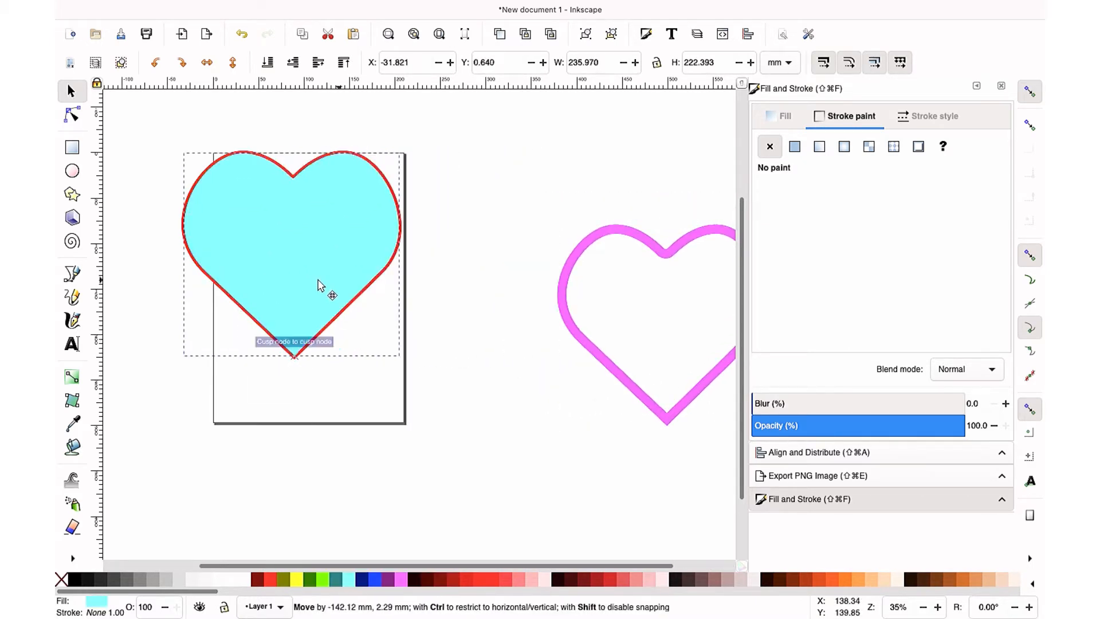
{"action": "left_click", "coordinate": [636, 388]}
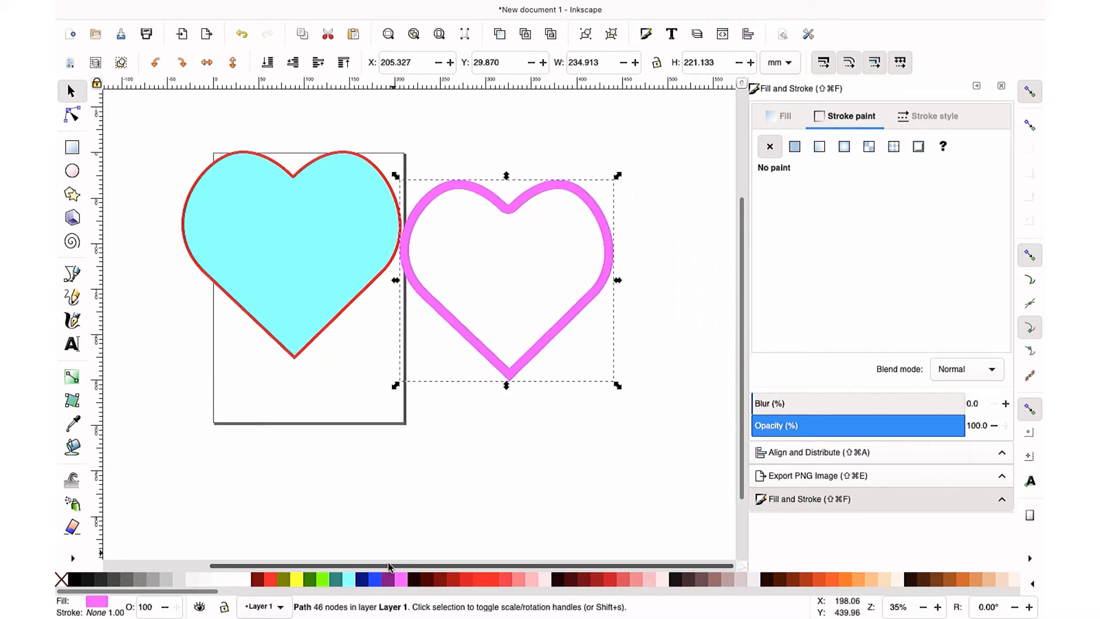
Step: Recolour the hollow pink heart with the Maroon swatch
{"action": "left_click", "coordinate": [261, 580]}
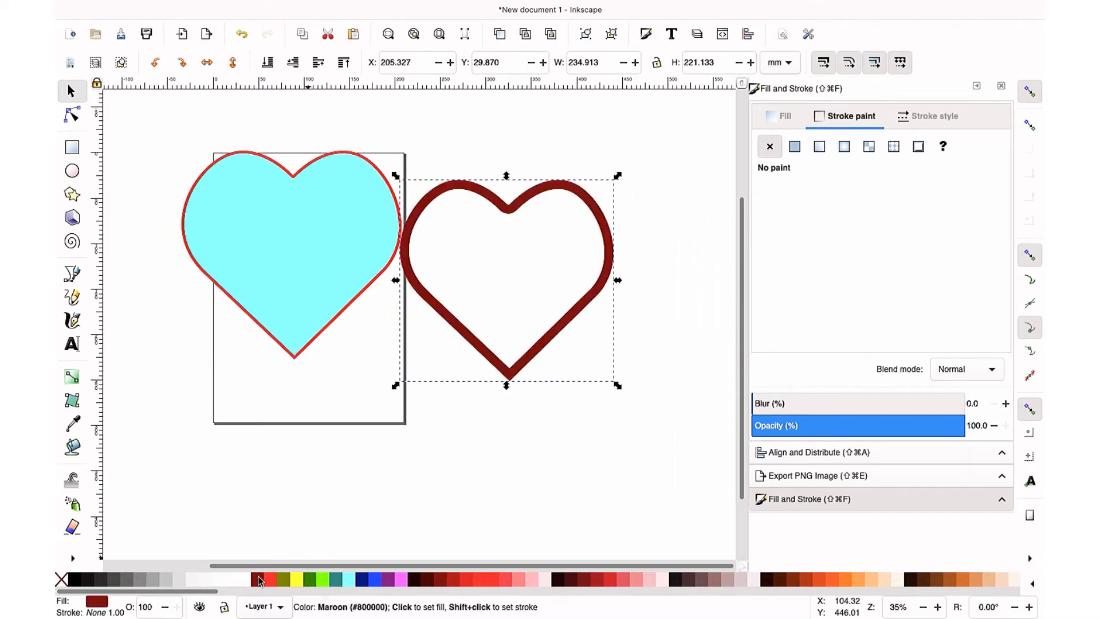
{"action": "left_click", "coordinate": [362, 8]}
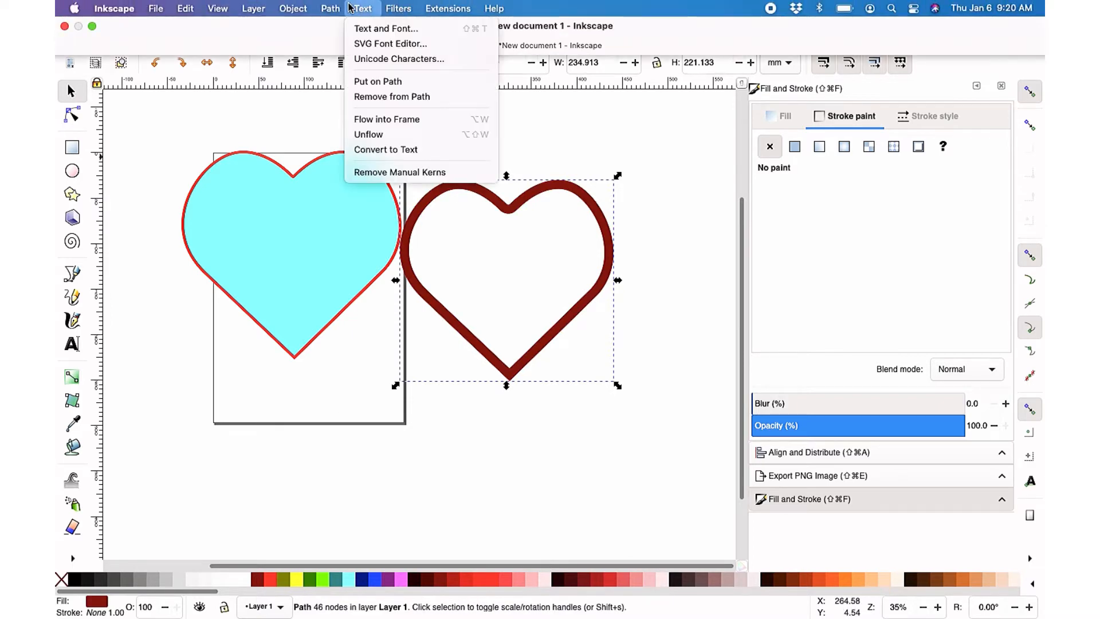
{"action": "left_click", "coordinate": [326, 9]}
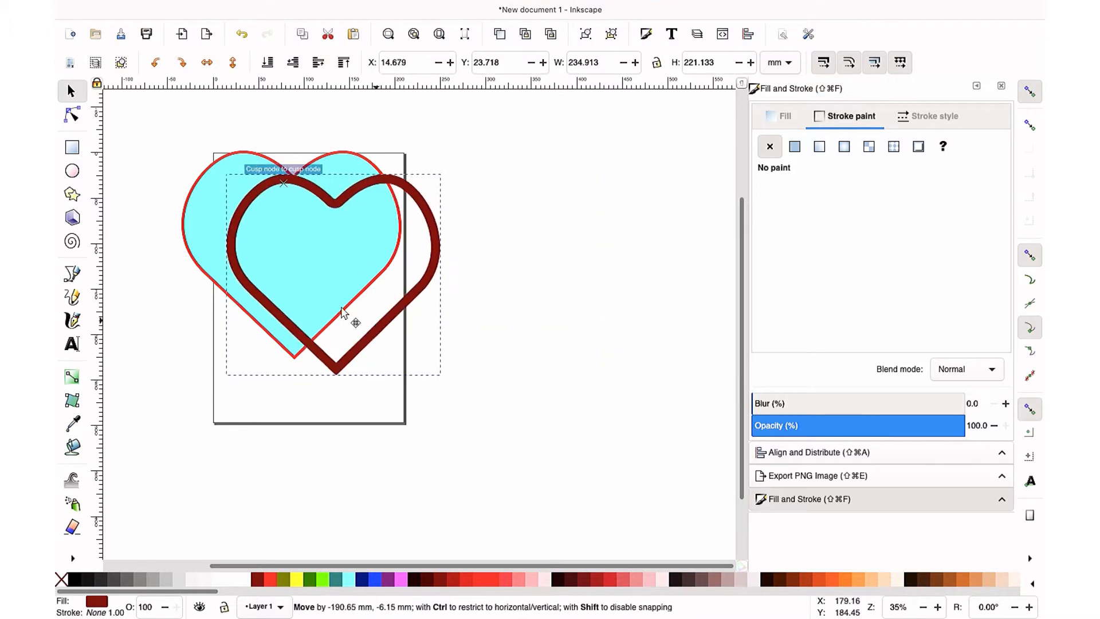
Step: Position and resize the maroon heart so it frames the cyan heart snugly
{"action": "left_click_drag", "start_coordinate": [351, 321], "coordinate": [330, 305]}
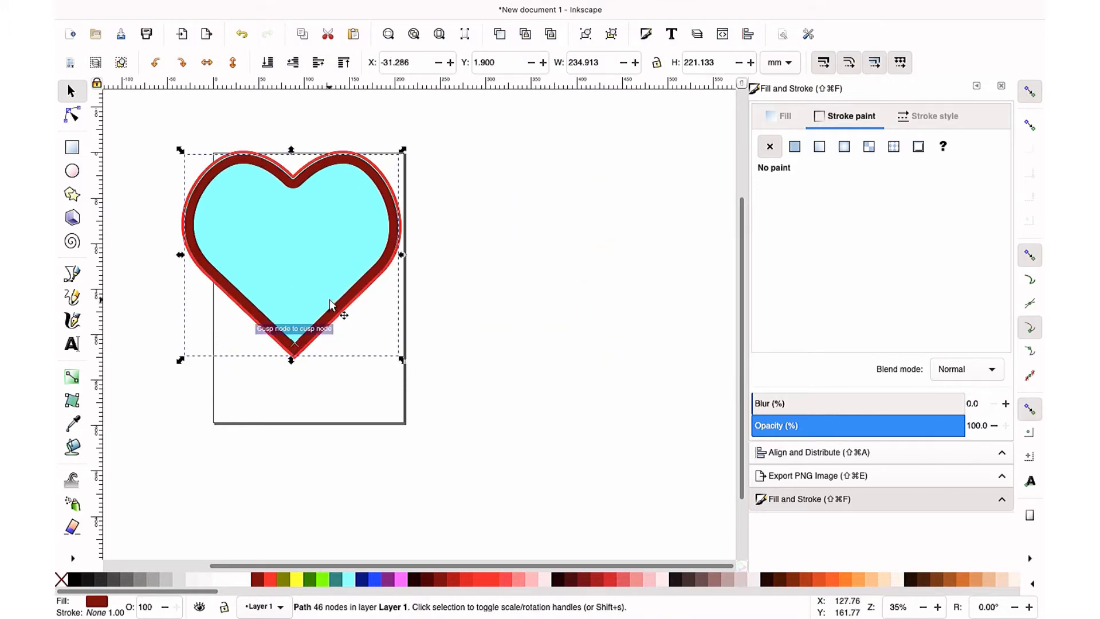
{"action": "left_click_drag", "start_coordinate": [330, 305], "coordinate": [383, 268]}
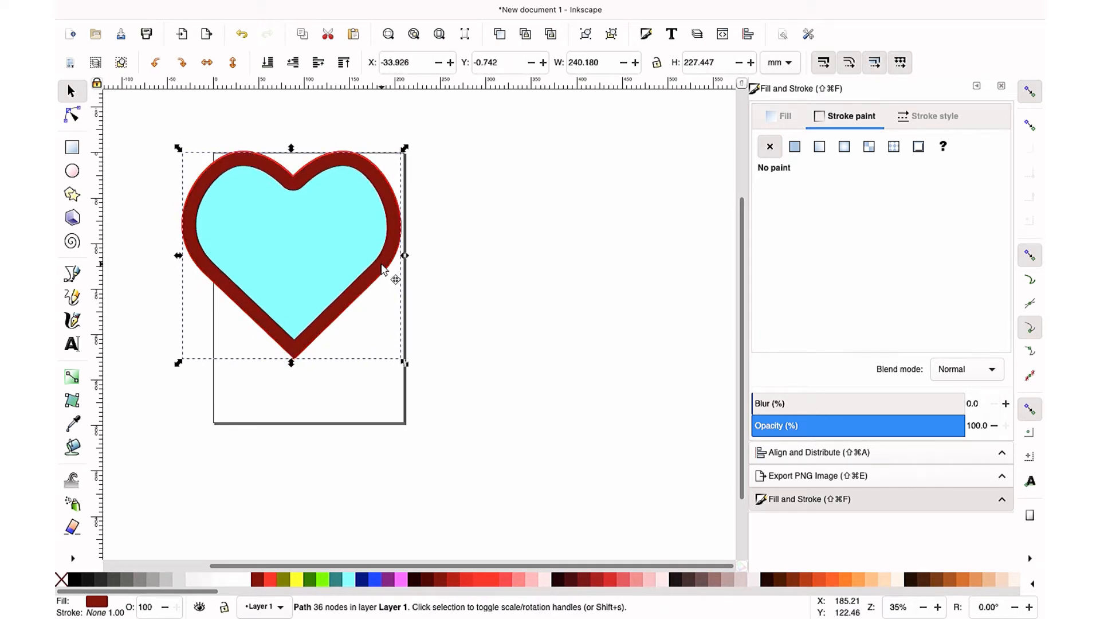
{"action": "mouse_move", "coordinate": [376, 272]}
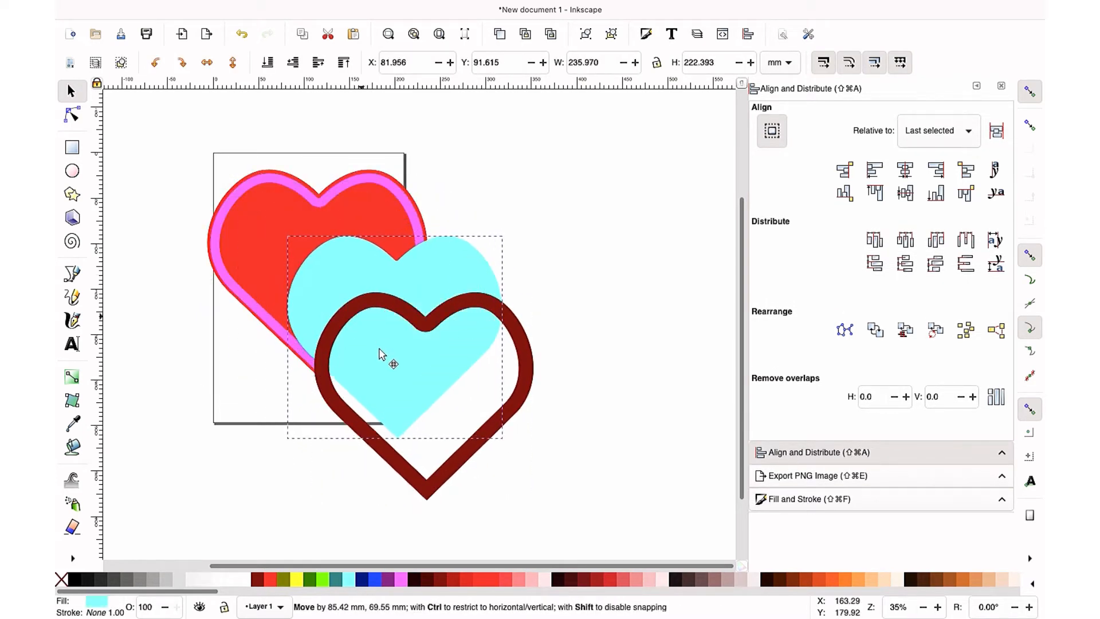
Step: Move the cyan heart and the pink frame heart onto the red heart stack so all layers align
{"action": "left_click_drag", "start_coordinate": [393, 361], "coordinate": [291, 358]}
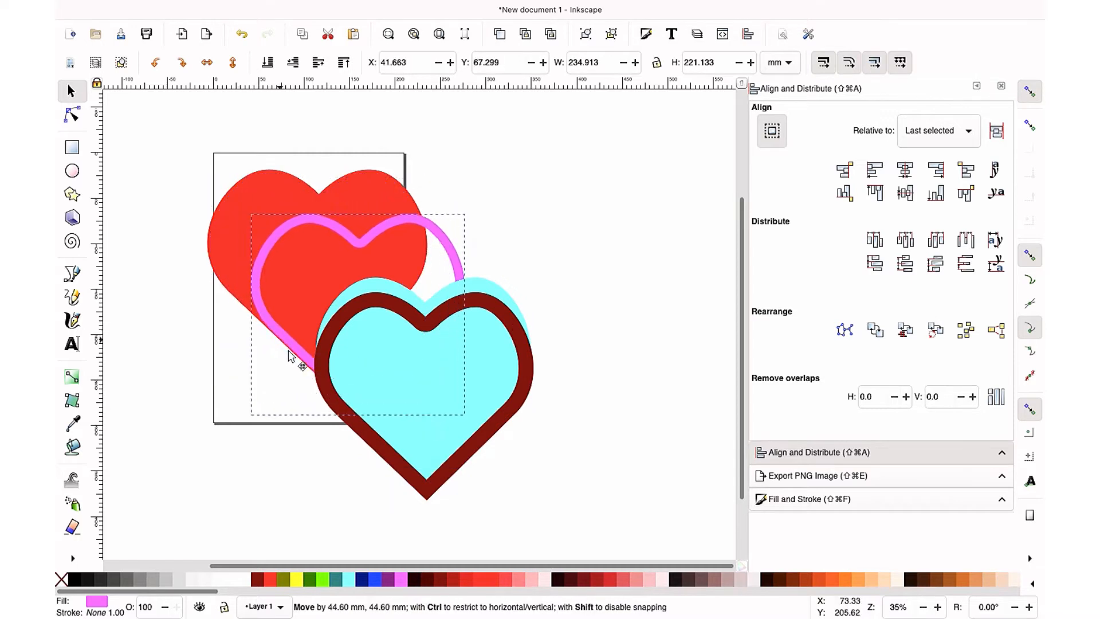
{"action": "left_click_drag", "start_coordinate": [291, 354], "coordinate": [255, 265]}
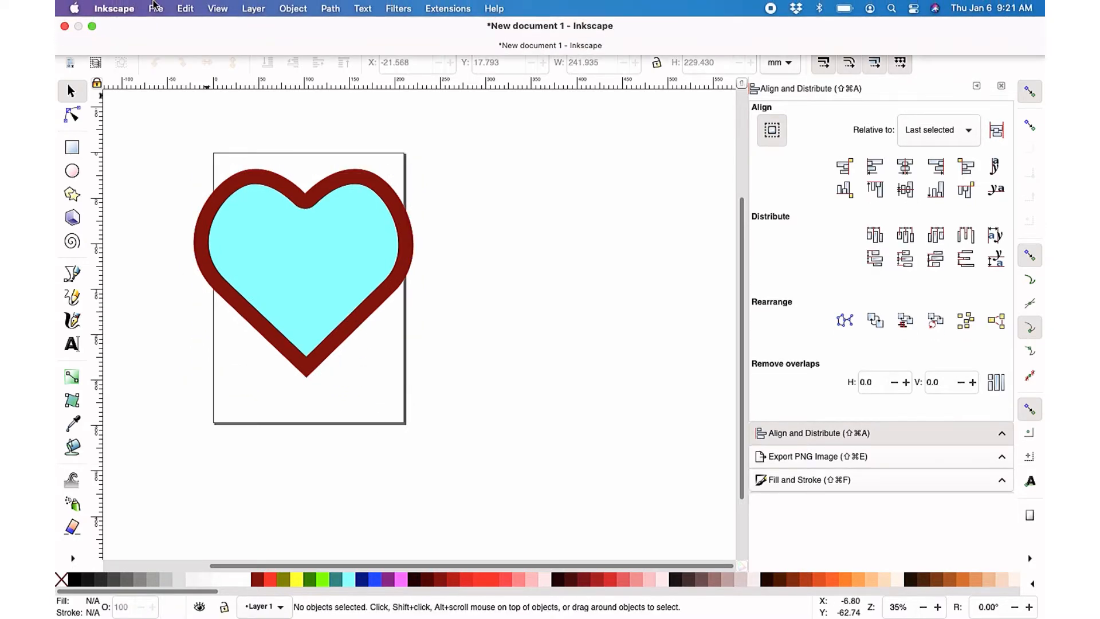
Step: Set the imported heart's height to 6 inches and shift it left on the canvas
{"action": "left_click", "coordinate": [155, 10]}
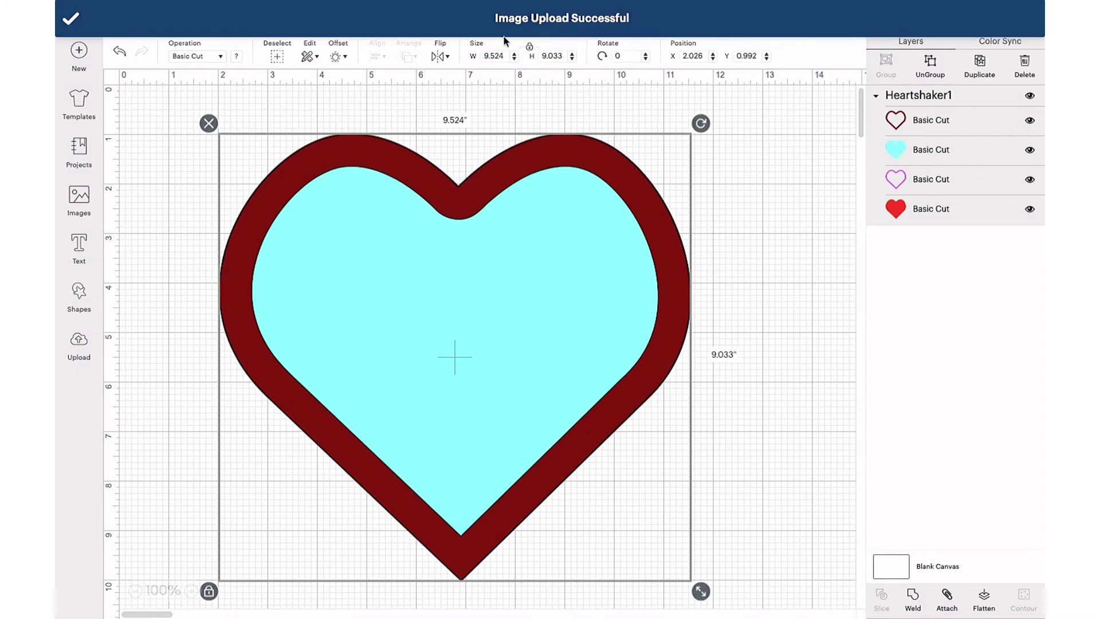
{"action": "left_click", "coordinate": [555, 56]}
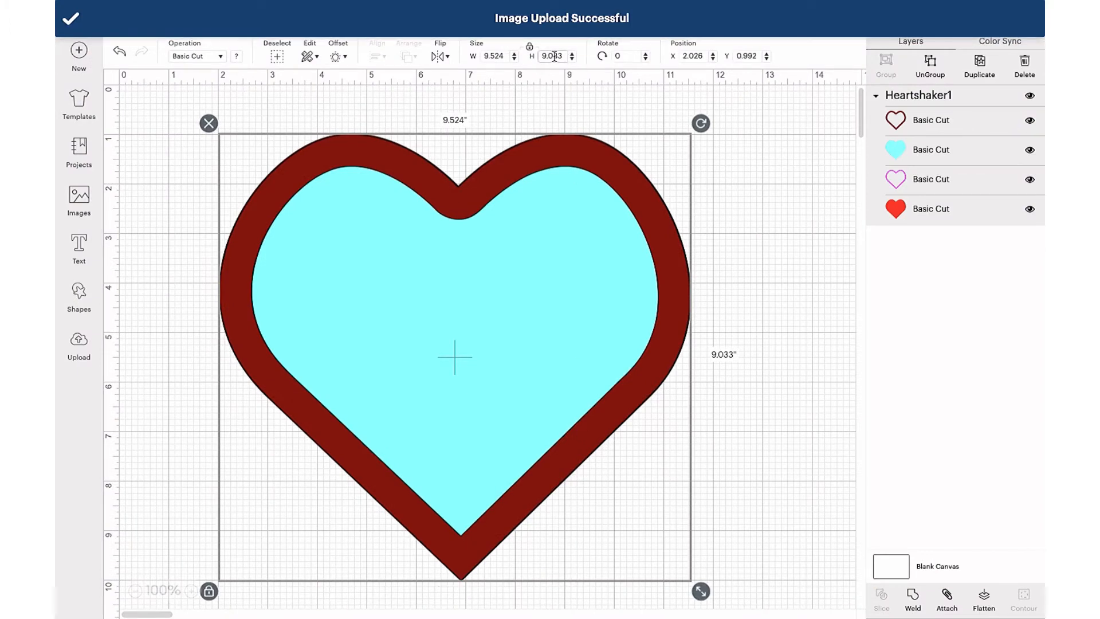
{"action": "type", "text": "6"}
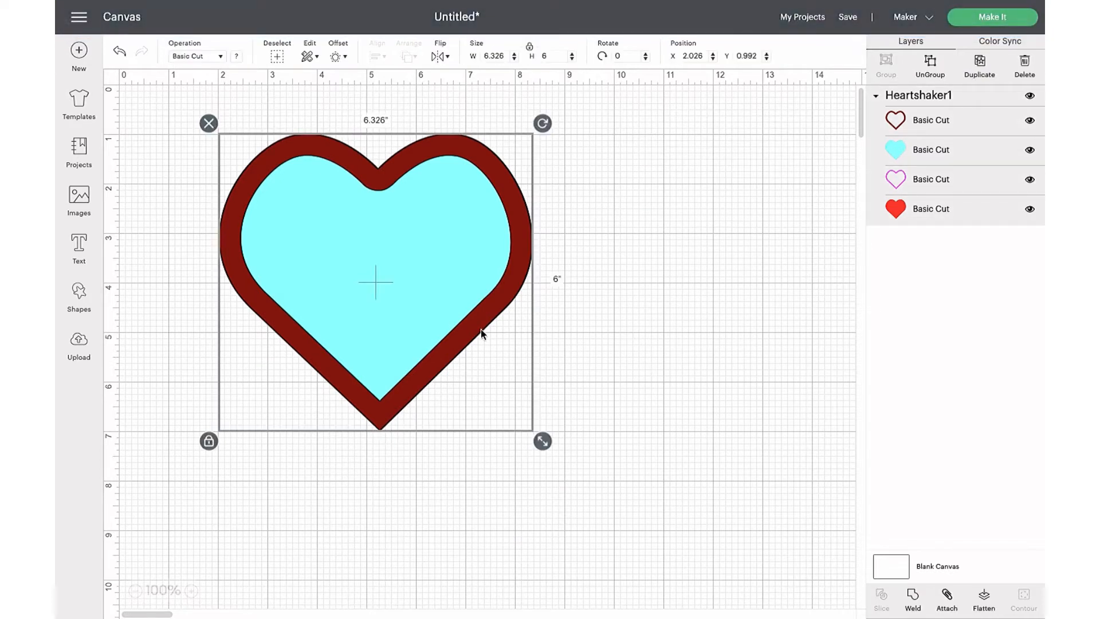
{"action": "left_click_drag", "start_coordinate": [376, 280], "coordinate": [329, 281]}
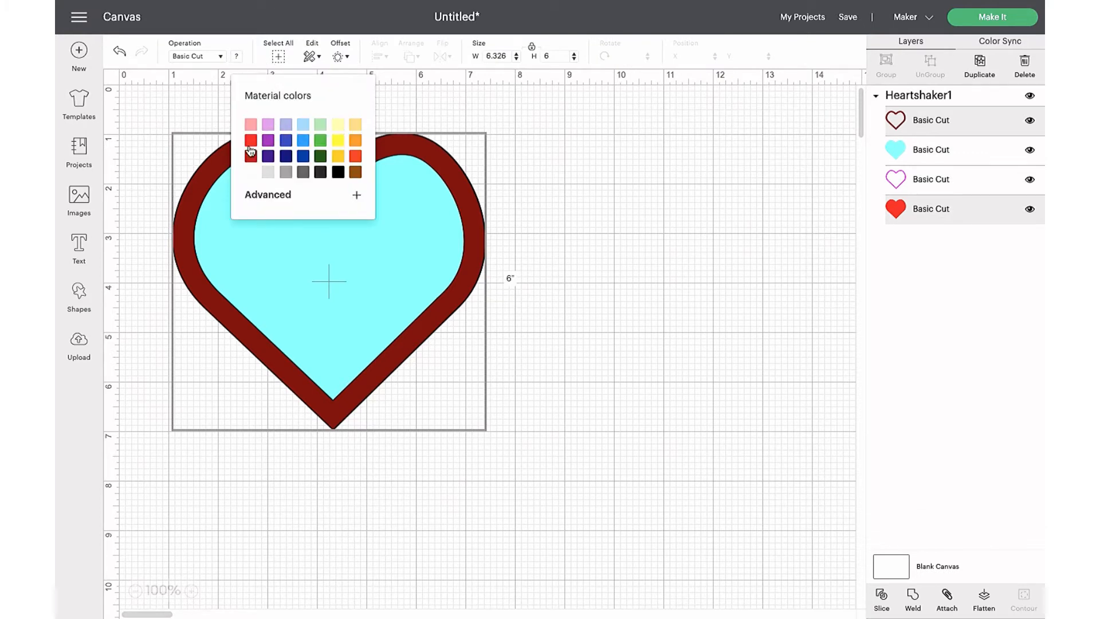
Step: Recolour the heart's frame layer bright red
{"action": "left_click", "coordinate": [250, 152]}
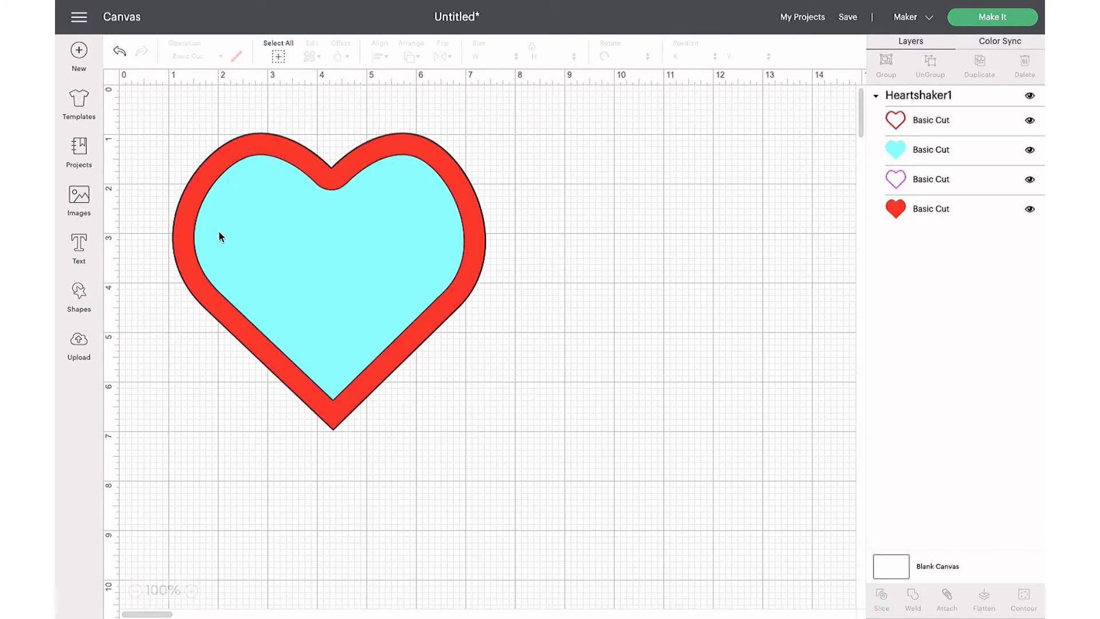
{"action": "left_click", "coordinate": [78, 294]}
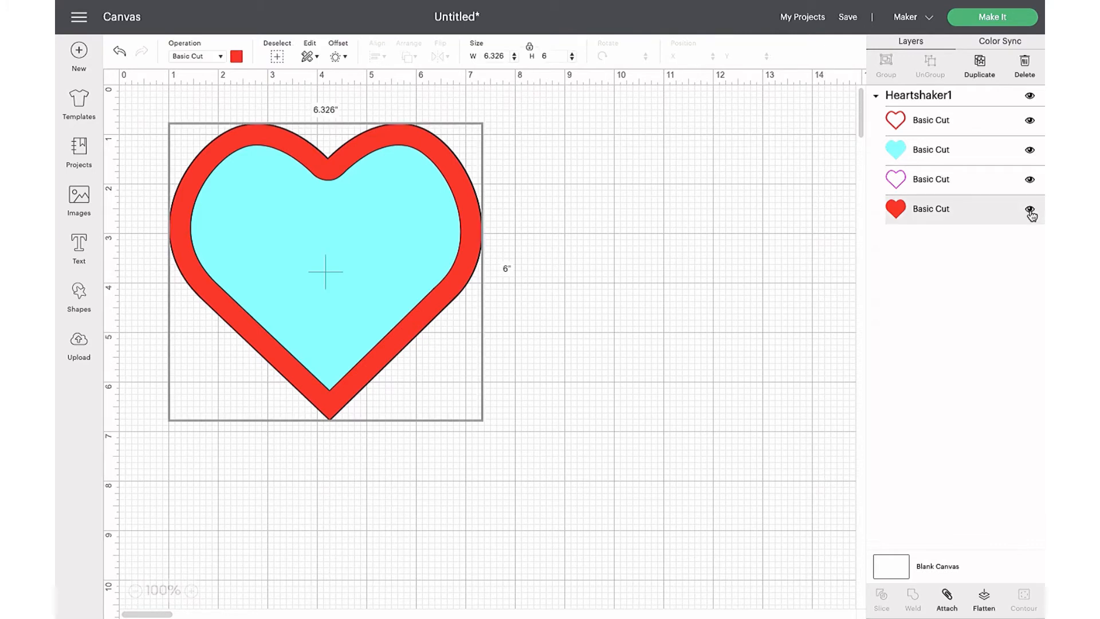
Step: Hide the solid red heart layer and add a text box reading 'Happy Valentine's'
{"action": "left_click", "coordinate": [1029, 209]}
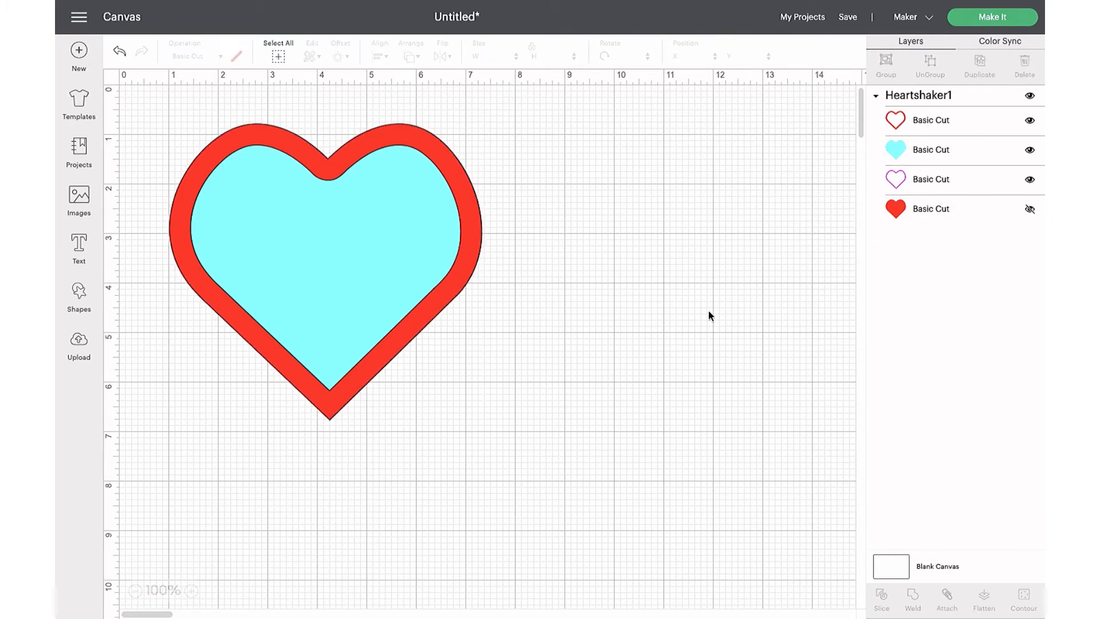
{"action": "mouse_move", "coordinate": [78, 293]}
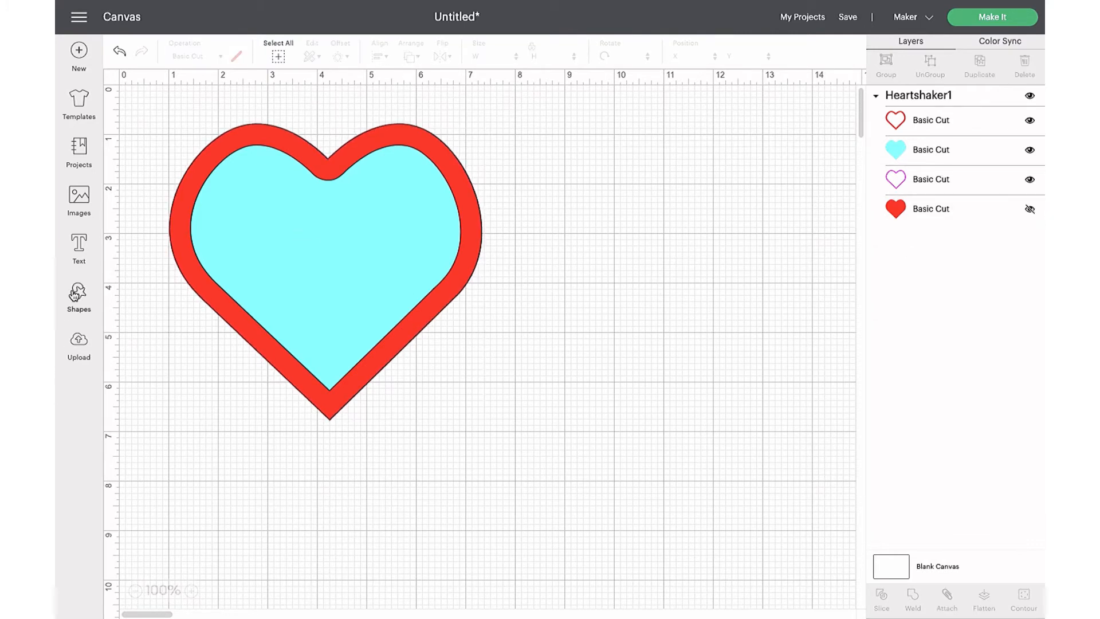
{"action": "left_click", "coordinate": [78, 243]}
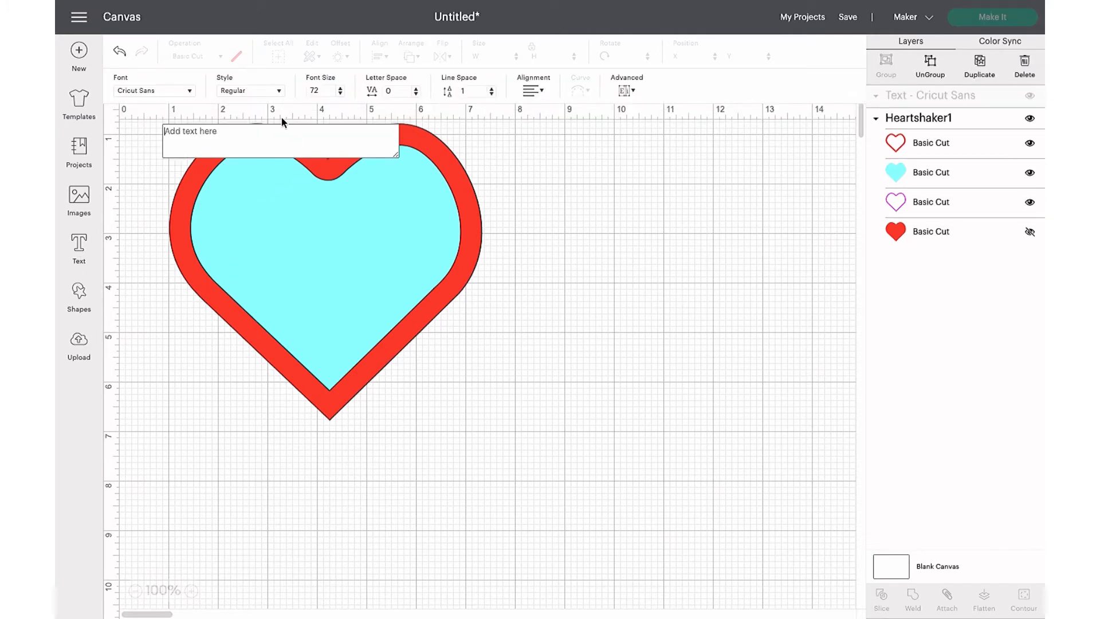
{"action": "type", "text": "Happy Valentine's Day"}
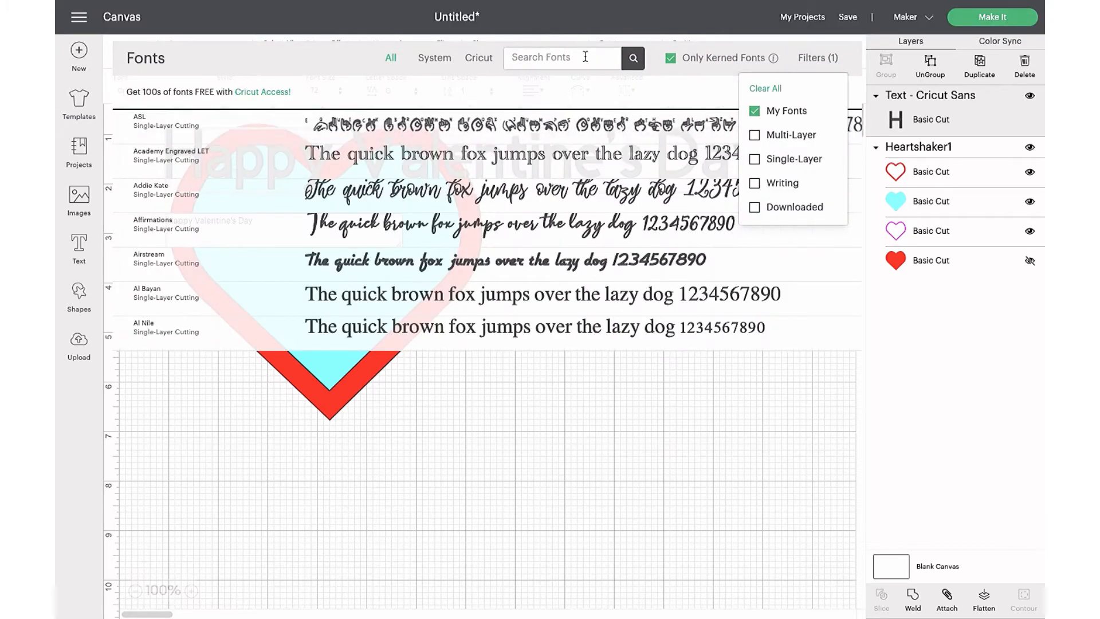
Step: Set the greeting's font to Love Story
{"action": "scroll", "scroll_direction": "down", "scroll_amount": 3}
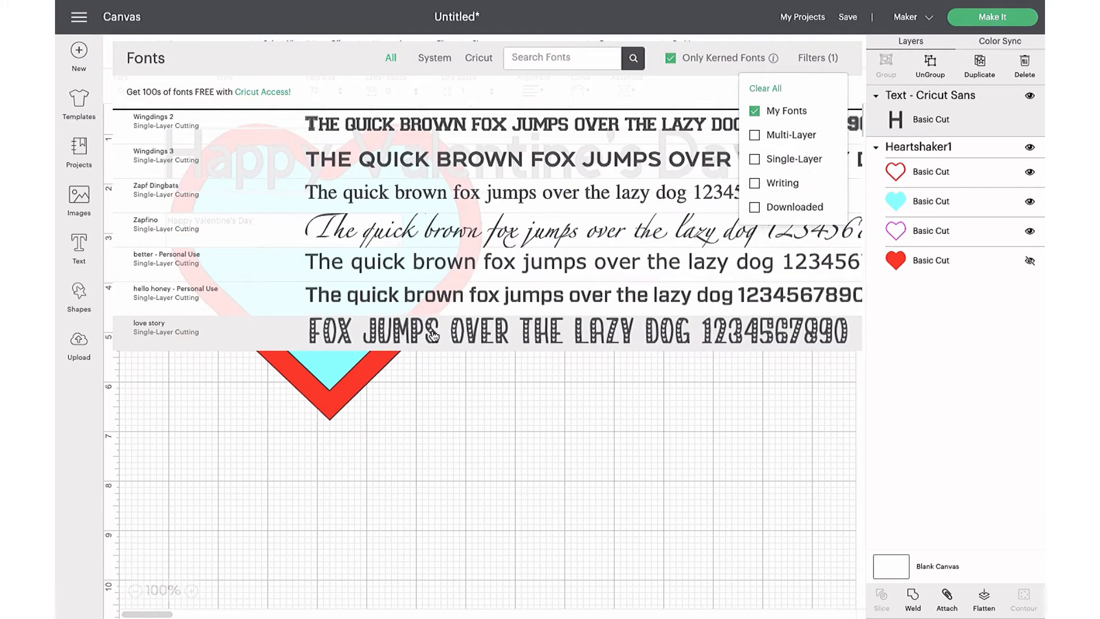
{"action": "left_click", "coordinate": [149, 327]}
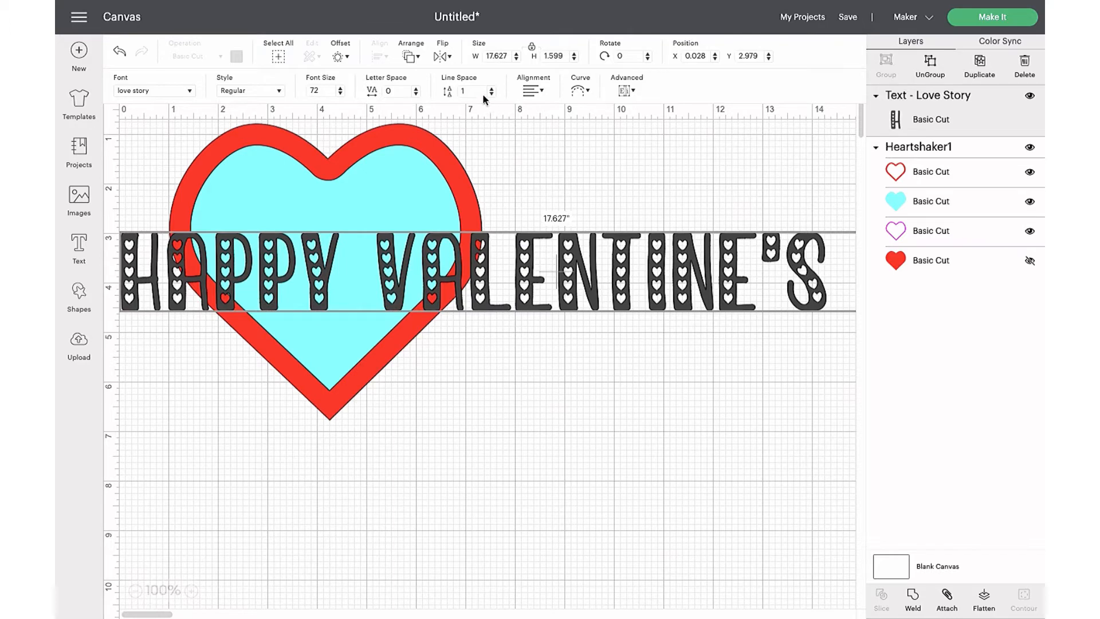
Step: Add a first outline offset around the greeting text, adjusting its distance
{"action": "left_click", "coordinate": [339, 48]}
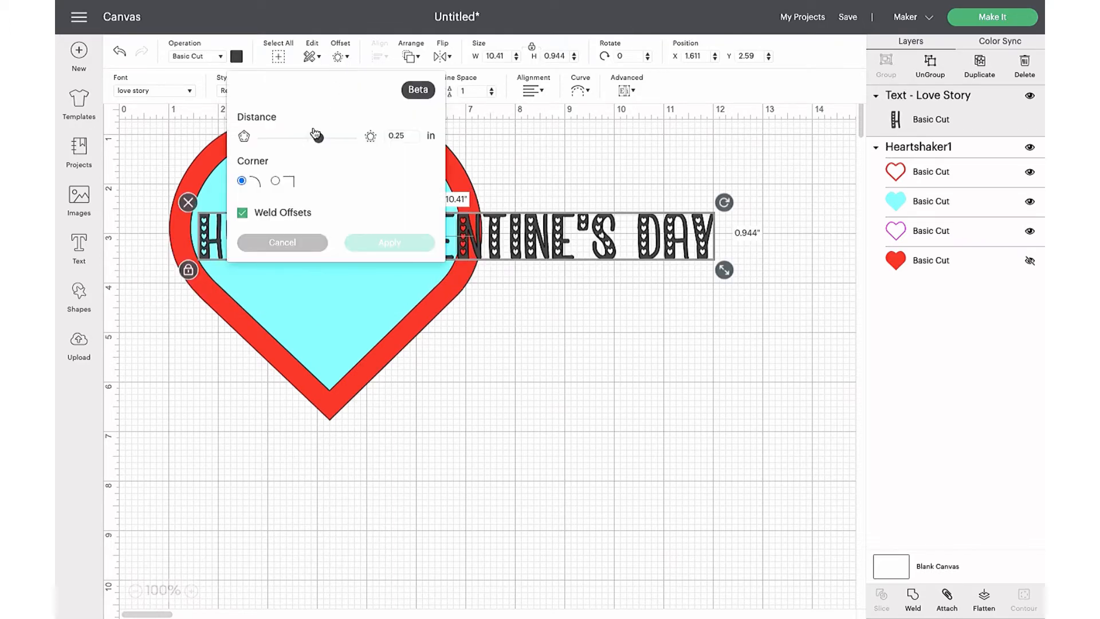
{"action": "left_click_drag", "start_coordinate": [318, 137], "coordinate": [319, 138]}
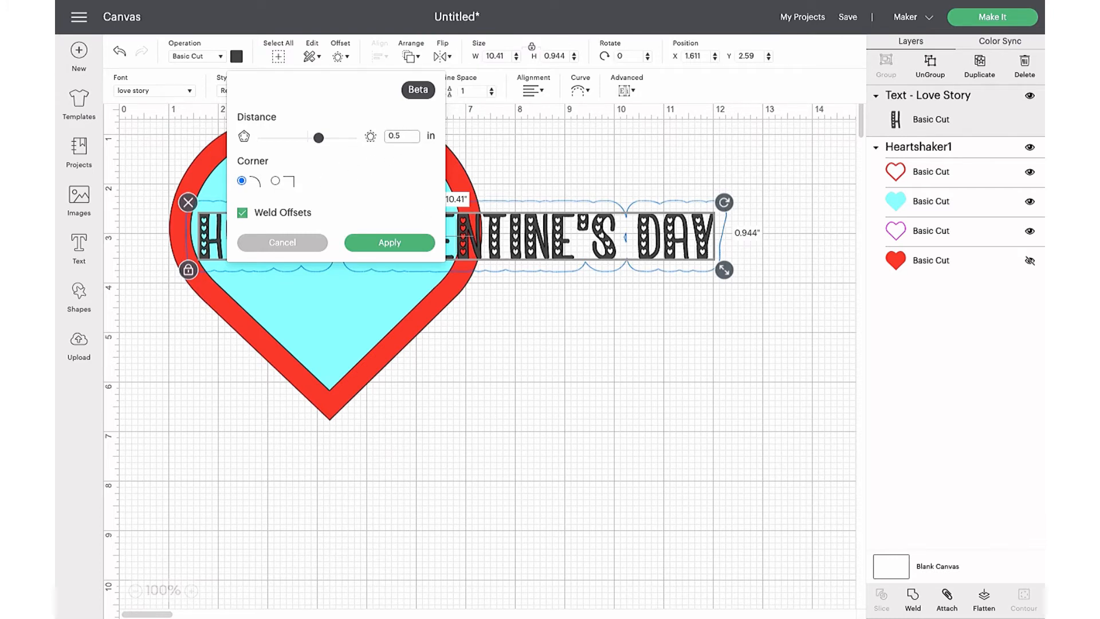
{"action": "left_click_drag", "start_coordinate": [319, 138], "coordinate": [314, 137]}
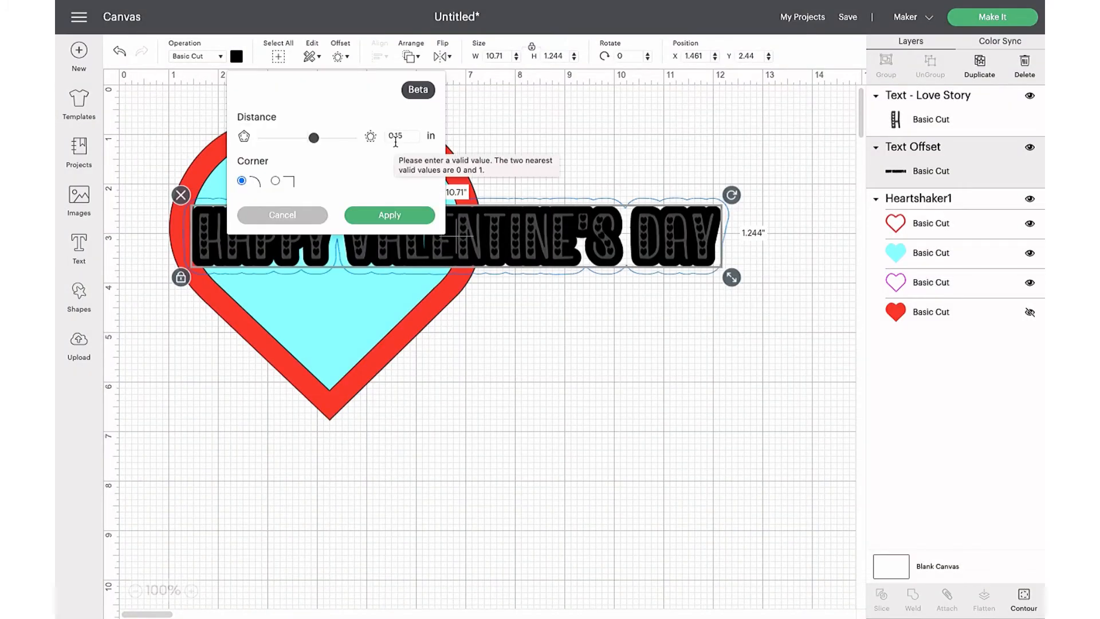
Step: Apply a second, smaller outline offset around the text
{"action": "left_click", "coordinate": [389, 216]}
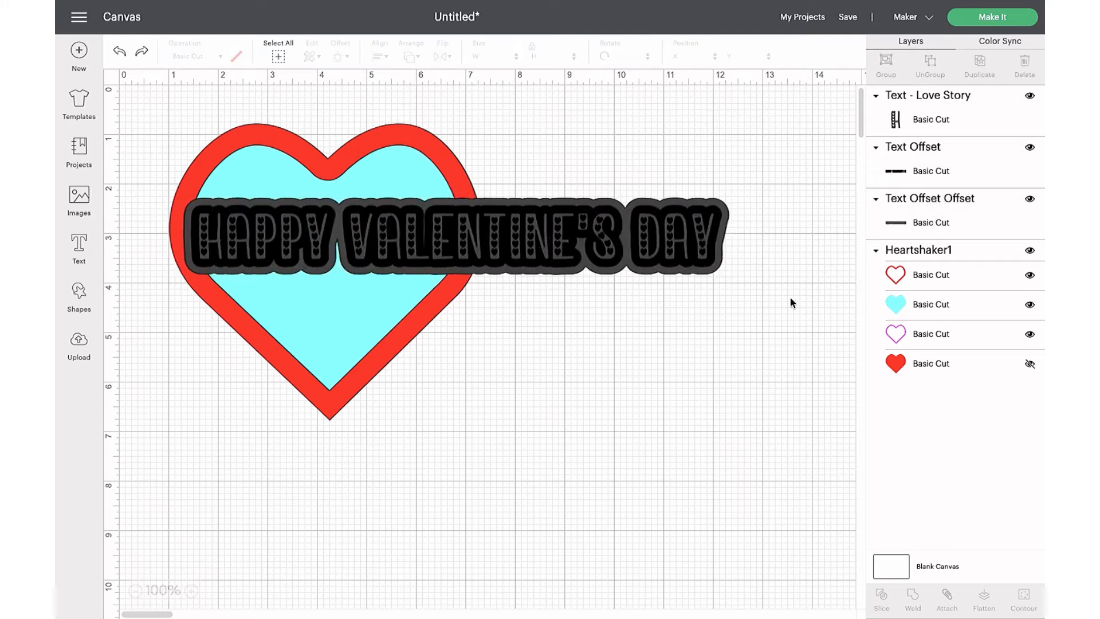
{"action": "left_click", "coordinate": [453, 241]}
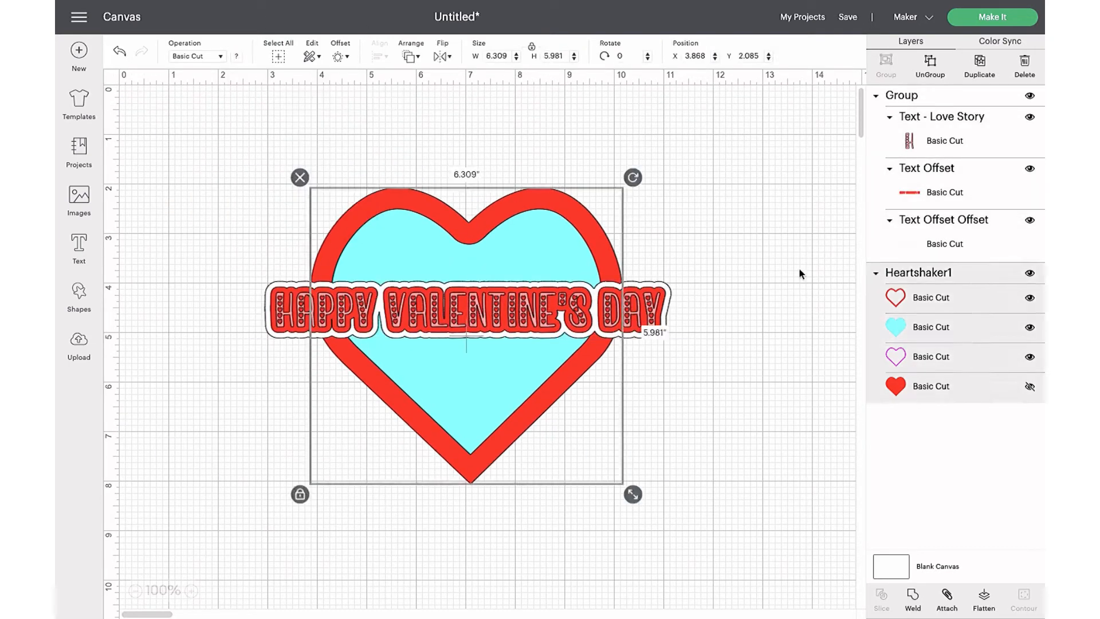
Step: Duplicate the pink frame heart as its own layer and send the design to Make It
{"action": "right_click", "coordinate": [930, 356]}
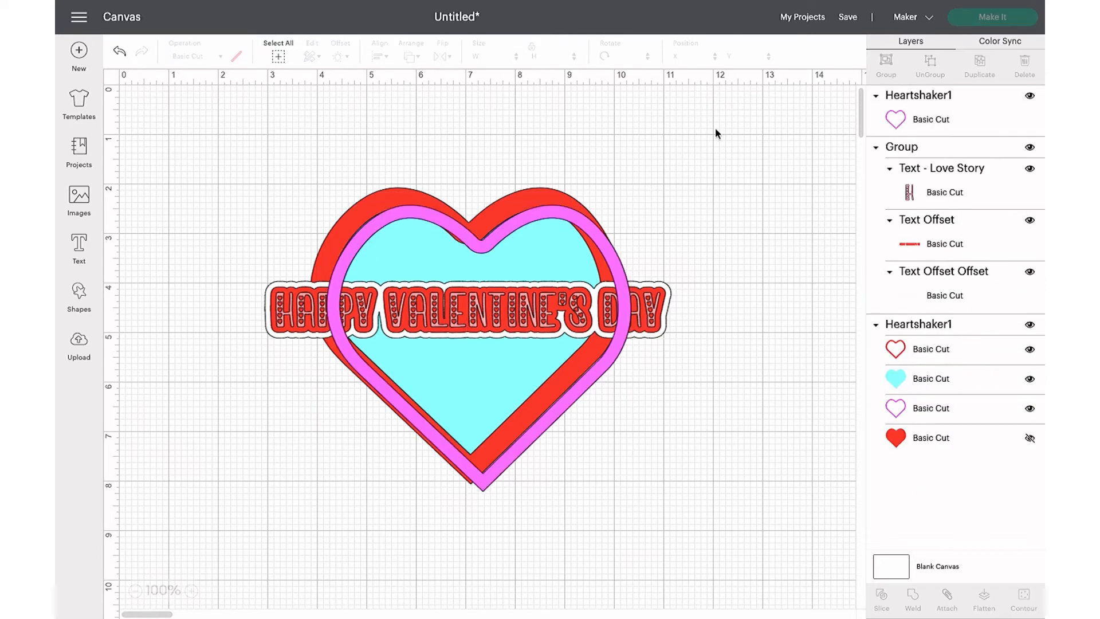
{"action": "left_click", "coordinate": [994, 16]}
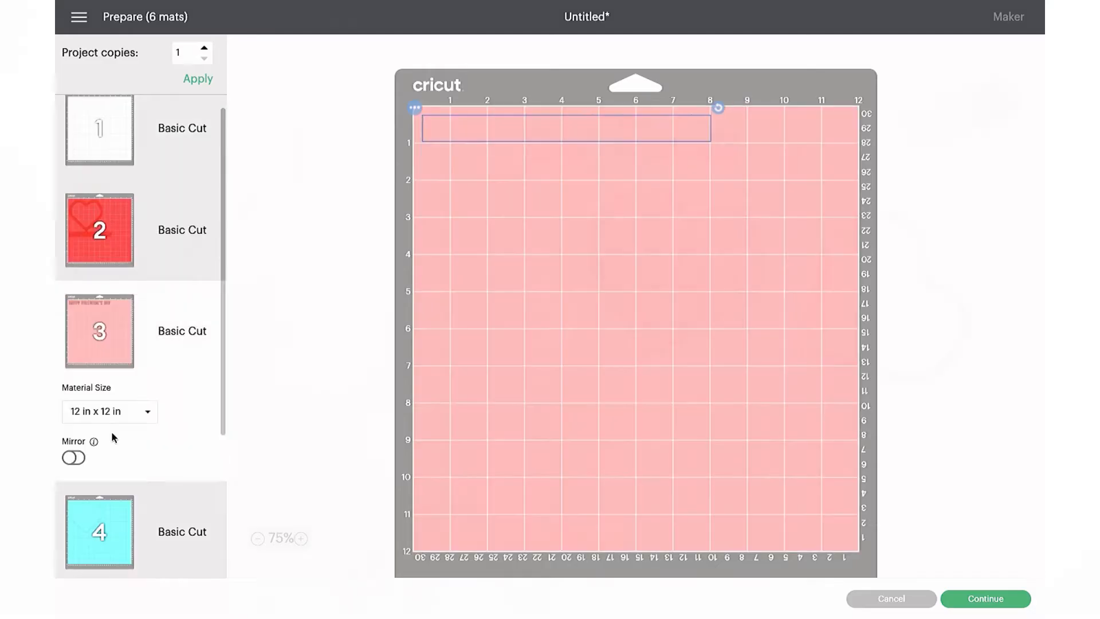